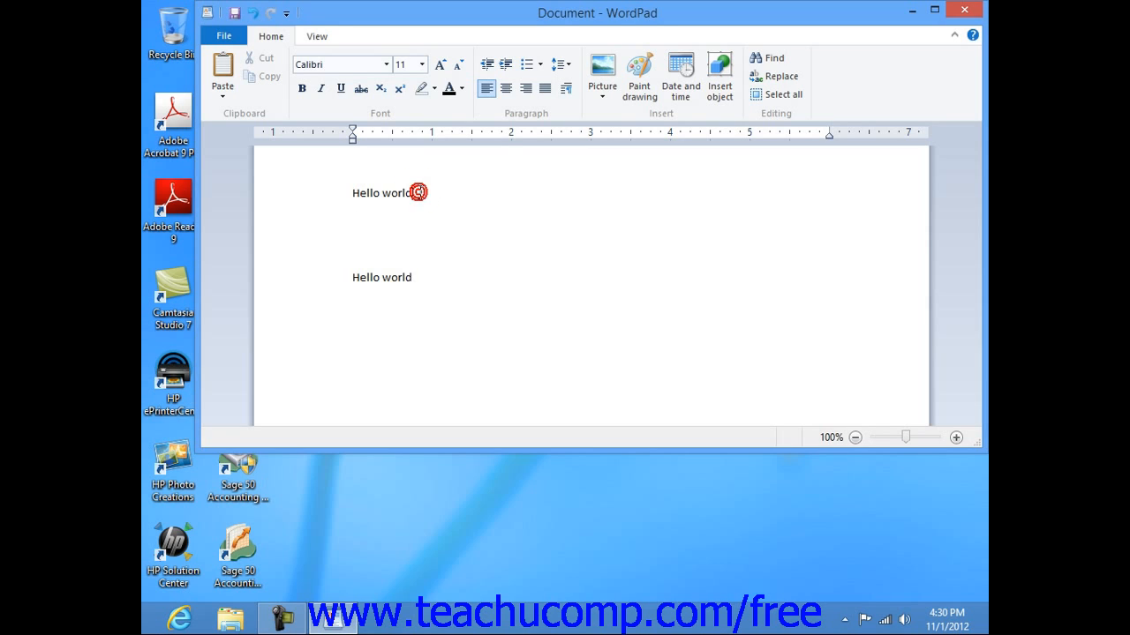
Select the first 'Hello world' line for restyling
{"action": "double_click", "coordinate": [381, 192]}
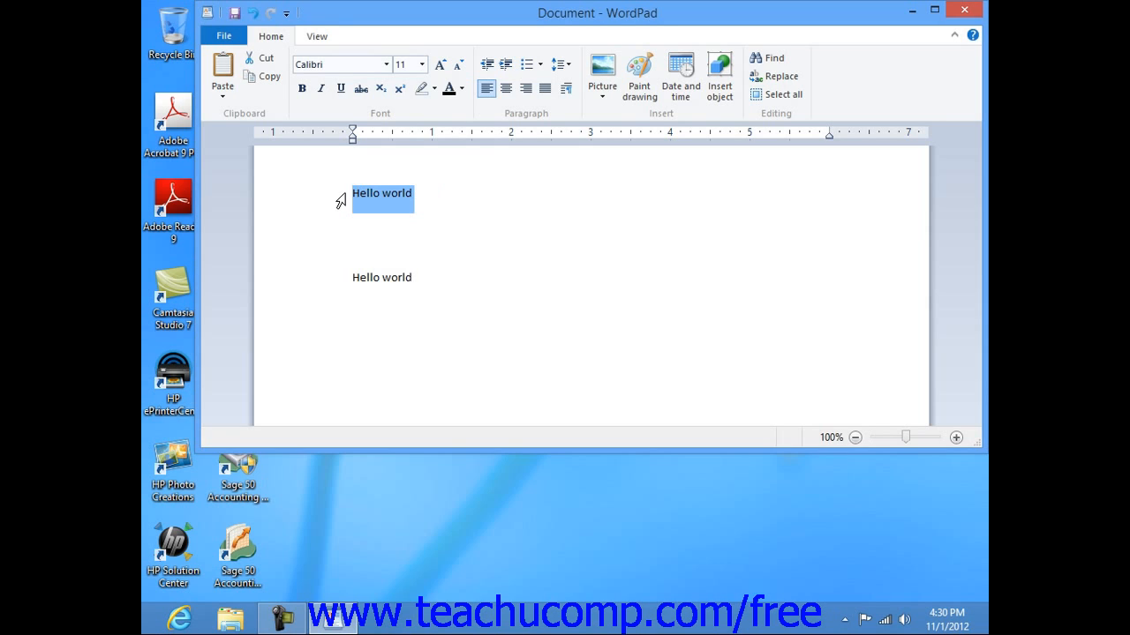
{"action": "mouse_move", "coordinate": [388, 272]}
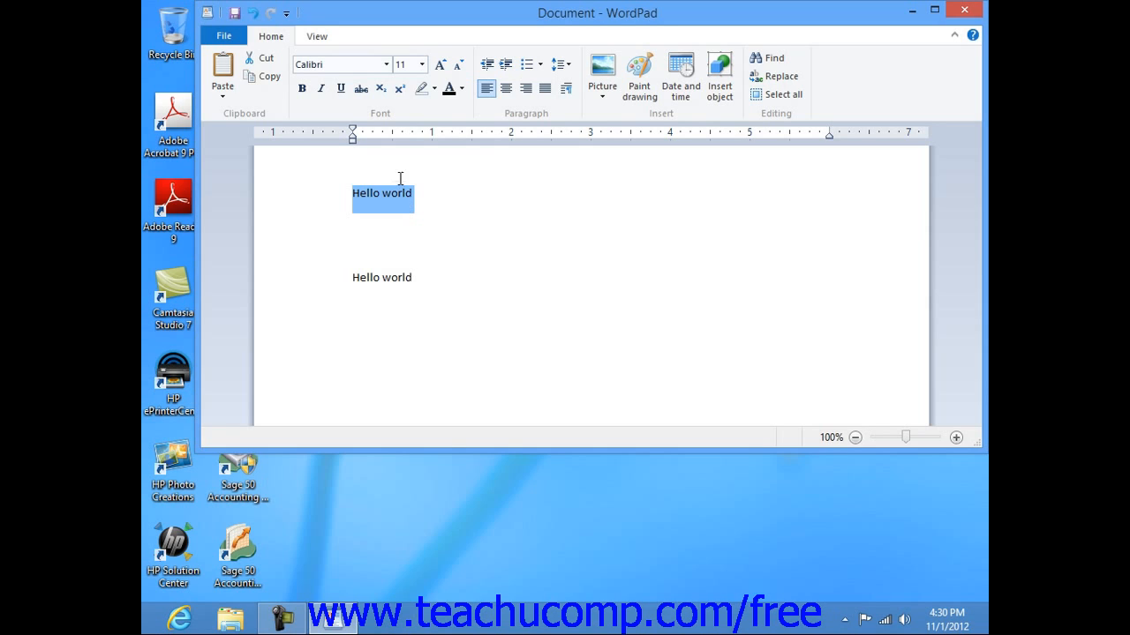
{"action": "mouse_move", "coordinate": [457, 214]}
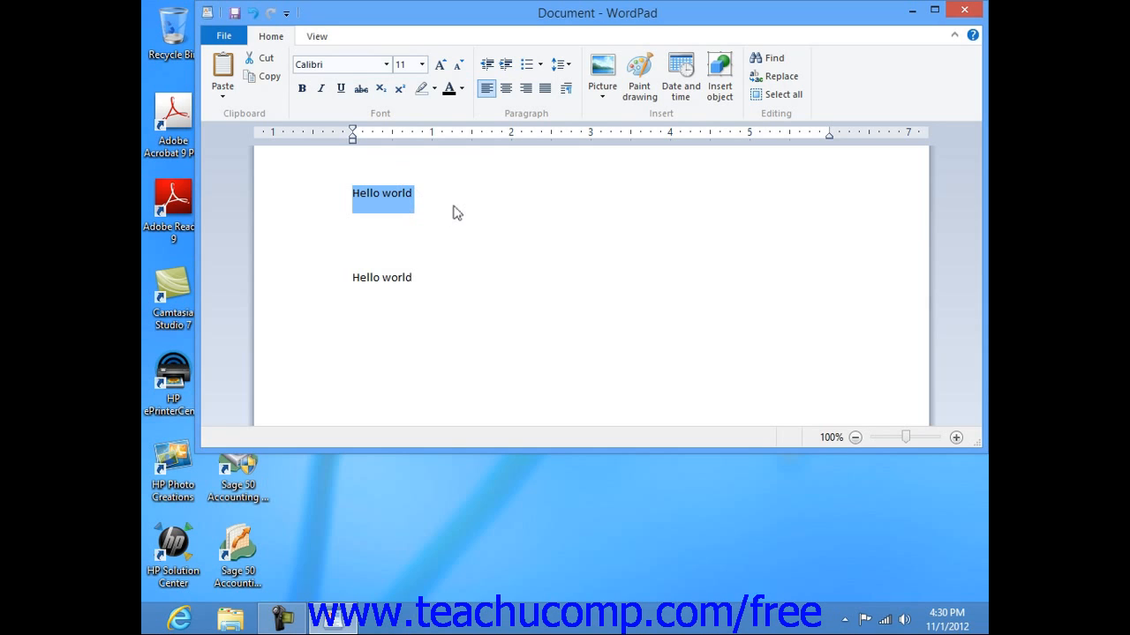
{"action": "mouse_move", "coordinate": [434, 173]}
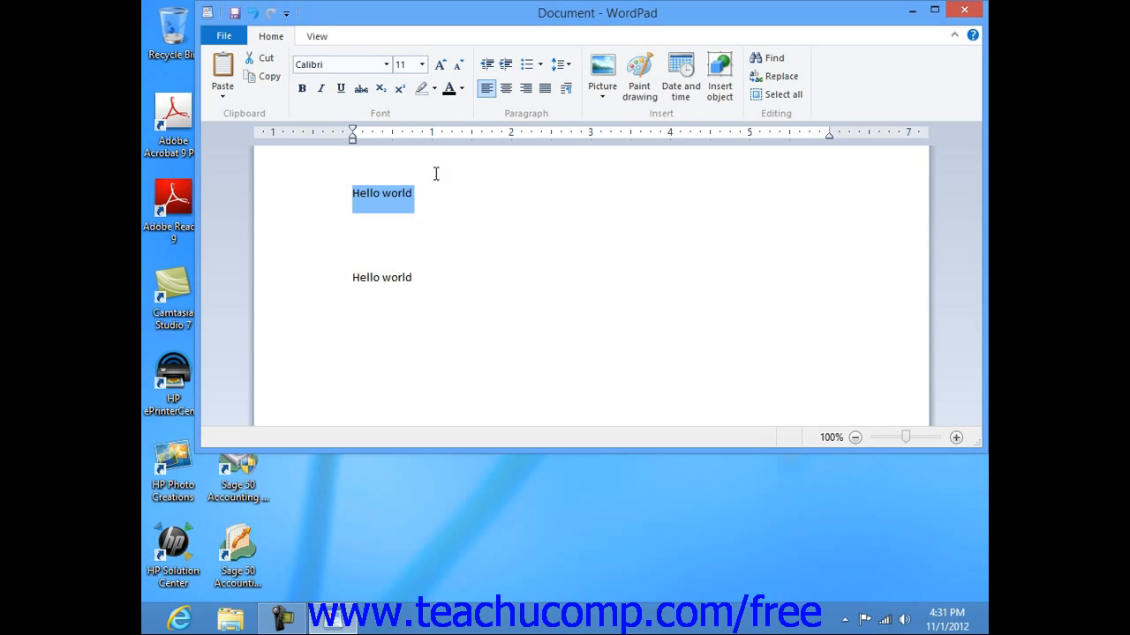
{"action": "mouse_move", "coordinate": [385, 122]}
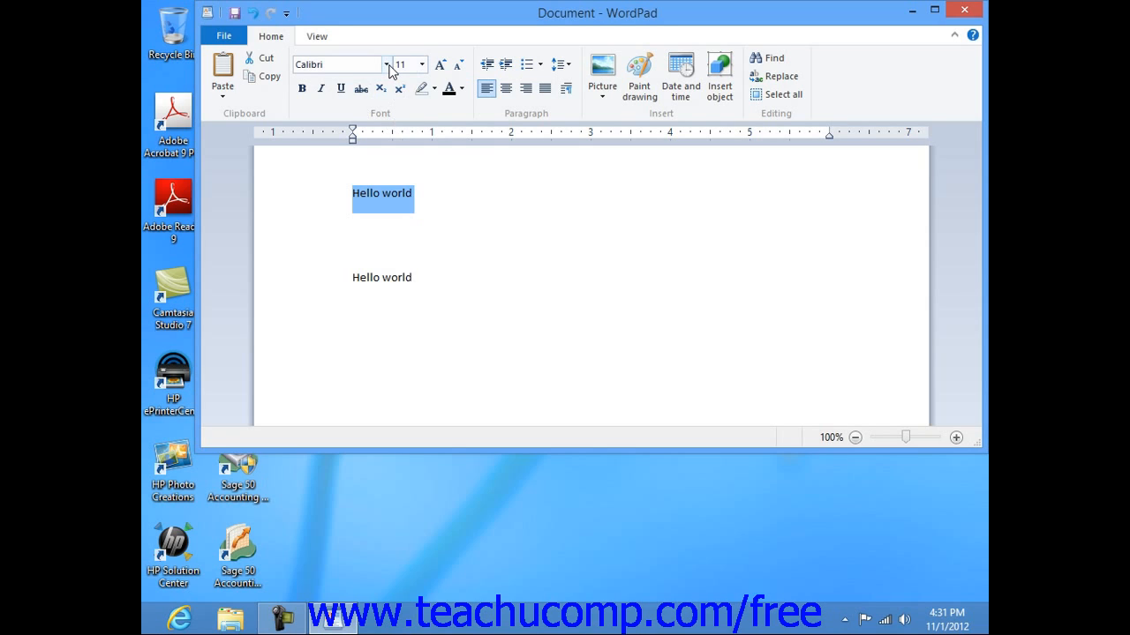
Set the selected first line's font to Eras Medium ITC from the font list
{"action": "left_click", "coordinate": [388, 64]}
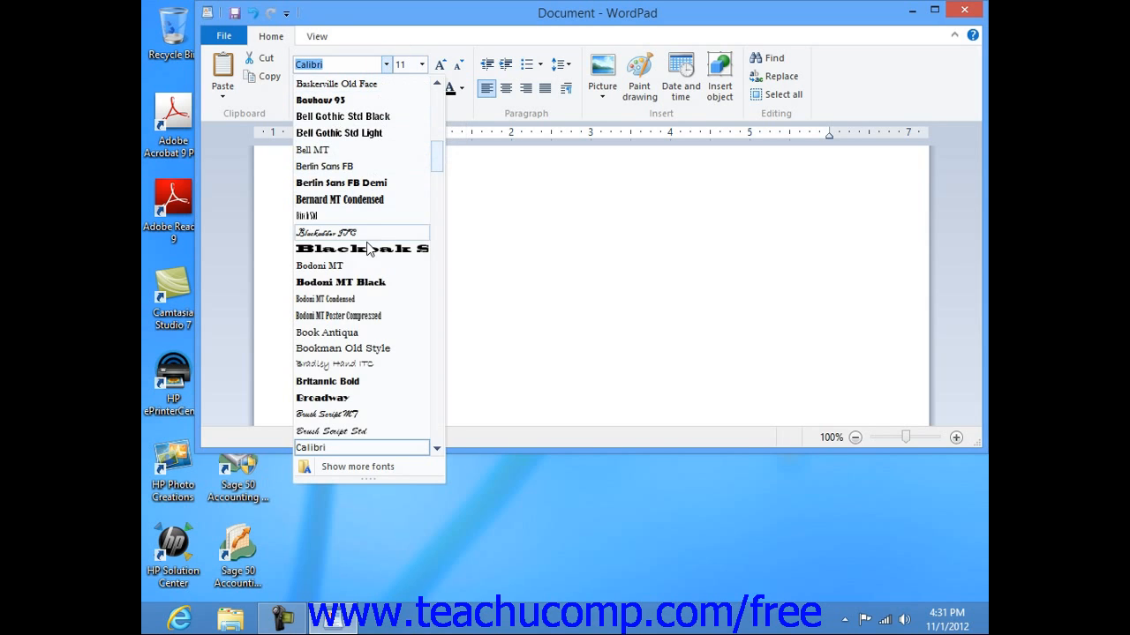
{"action": "mouse_move", "coordinate": [364, 283]}
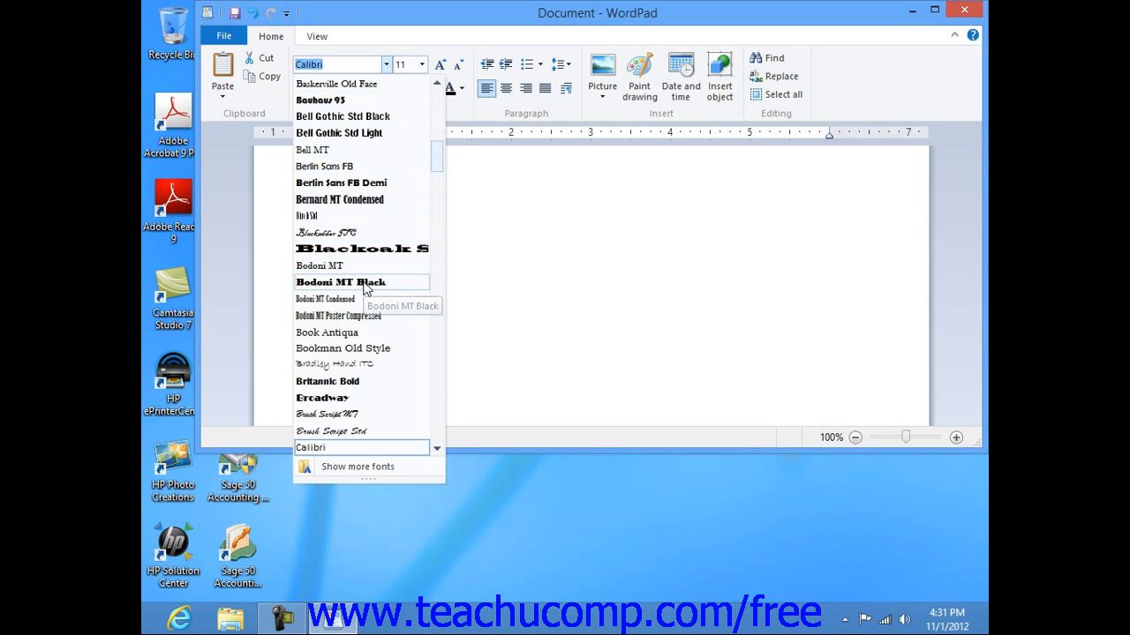
{"action": "mouse_move", "coordinate": [363, 287]}
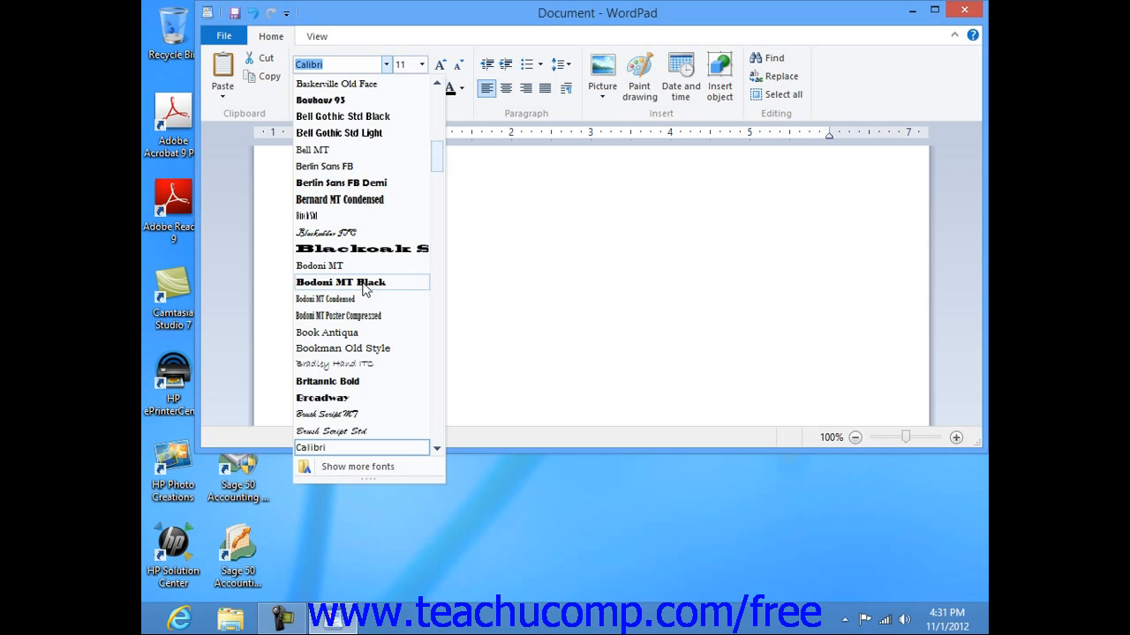
{"action": "scroll", "scroll_direction": "down", "scroll_amount": 3}
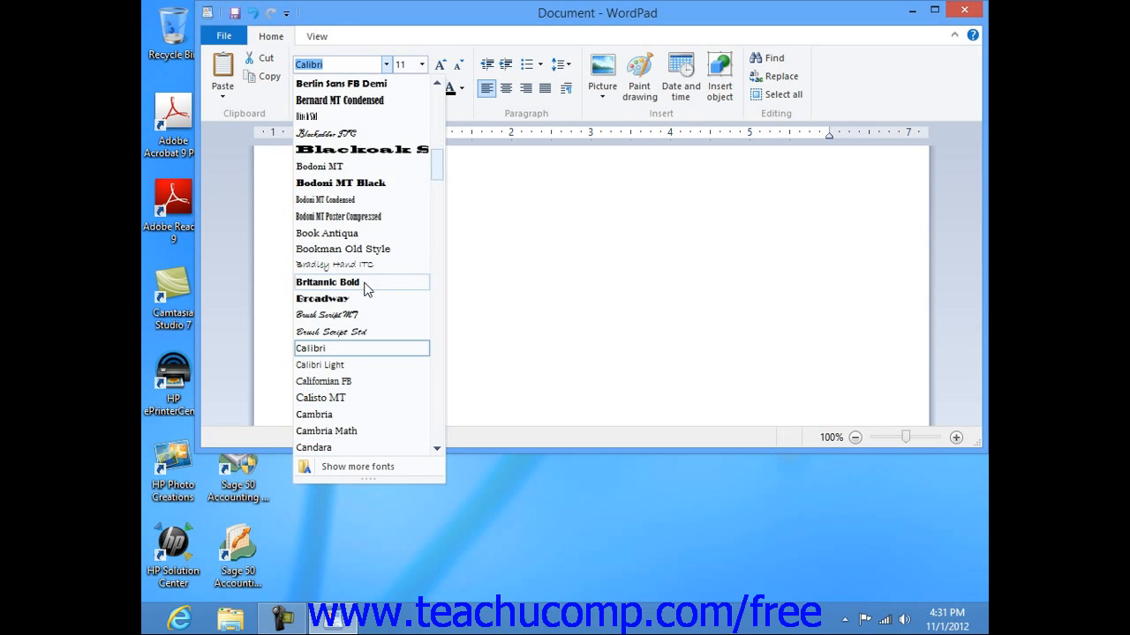
{"action": "scroll", "scroll_direction": "down", "scroll_amount": 3}
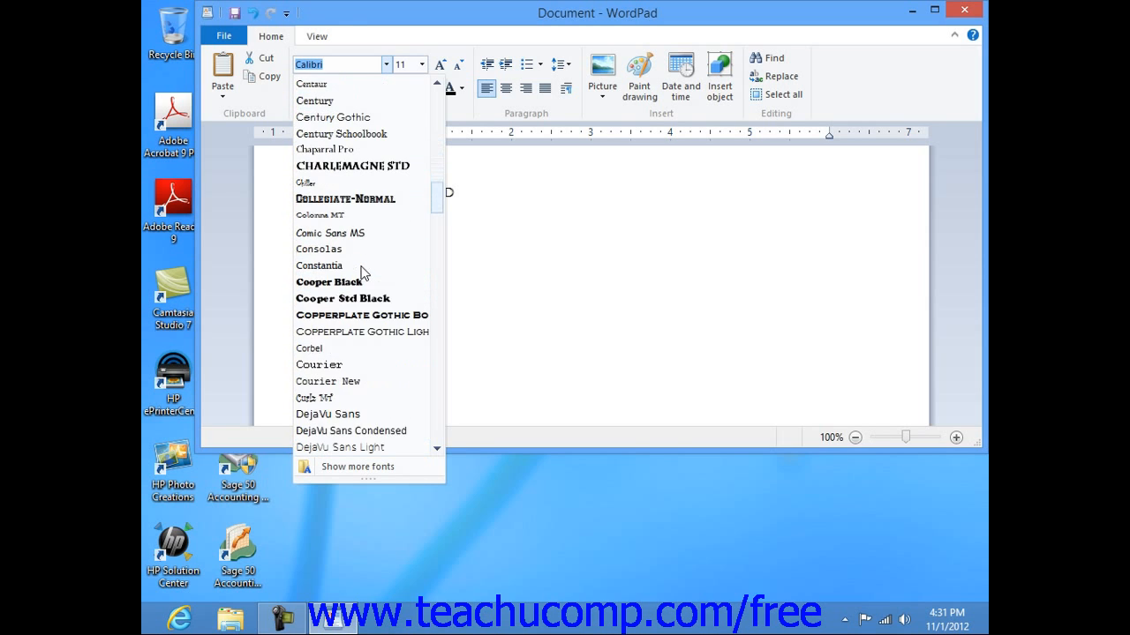
{"action": "scroll", "scroll_direction": "down", "scroll_amount": 3}
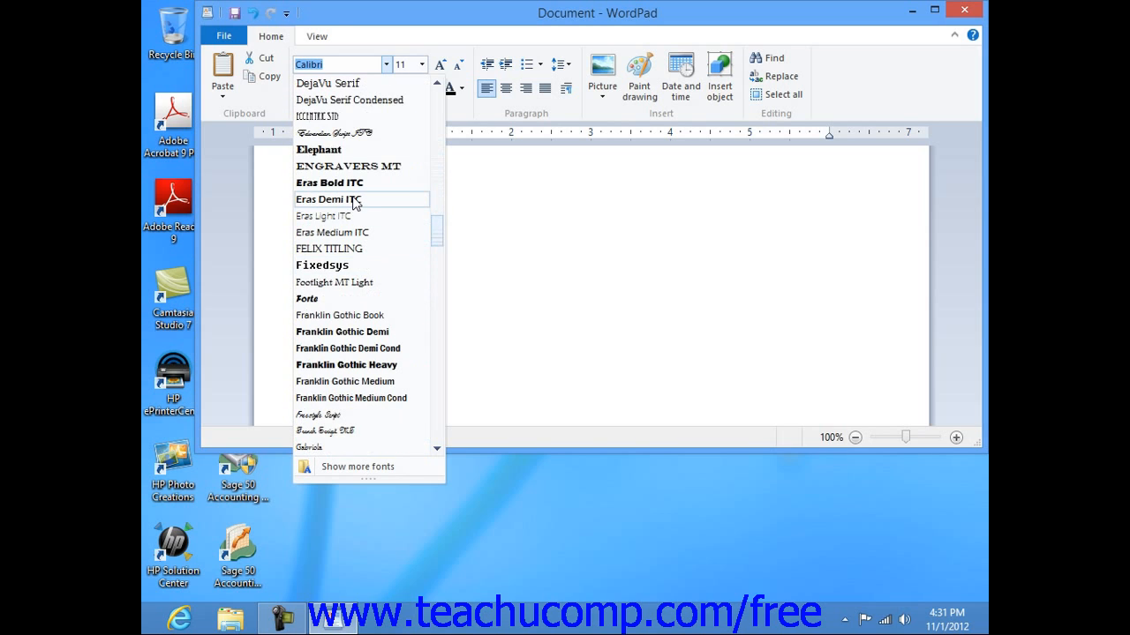
{"action": "left_click", "coordinate": [332, 233]}
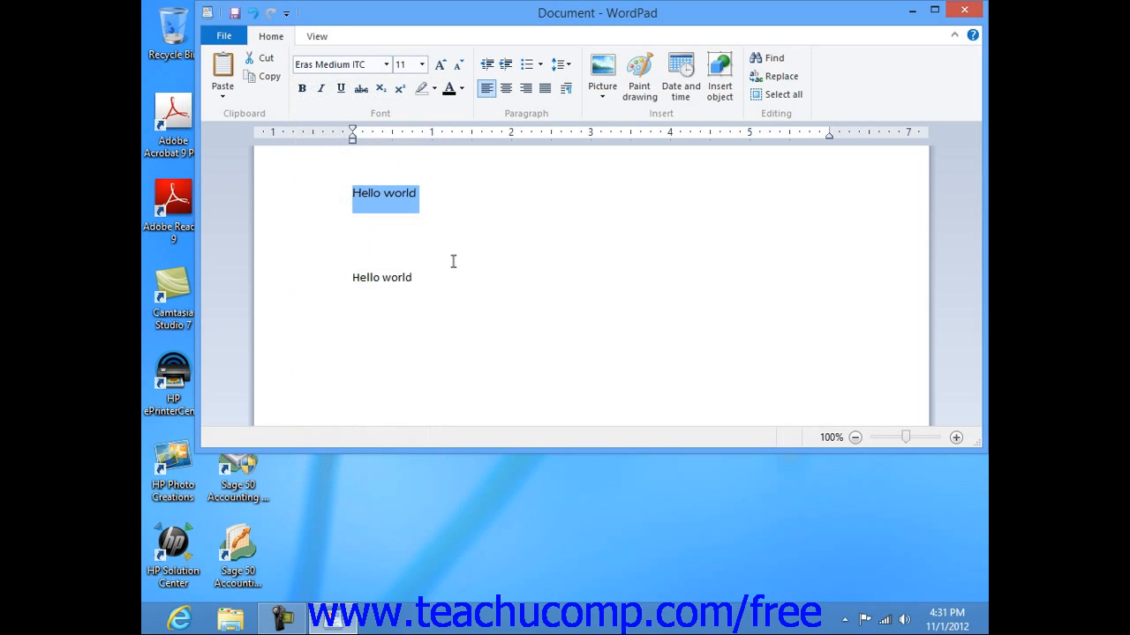
{"action": "mouse_move", "coordinate": [447, 244]}
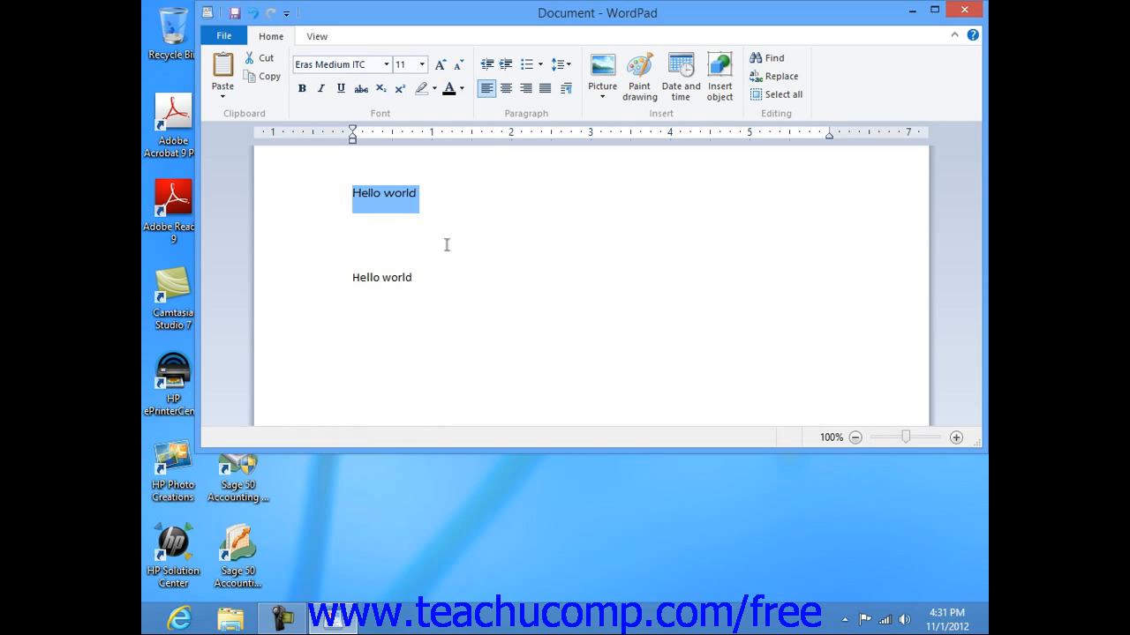
{"action": "mouse_move", "coordinate": [422, 64]}
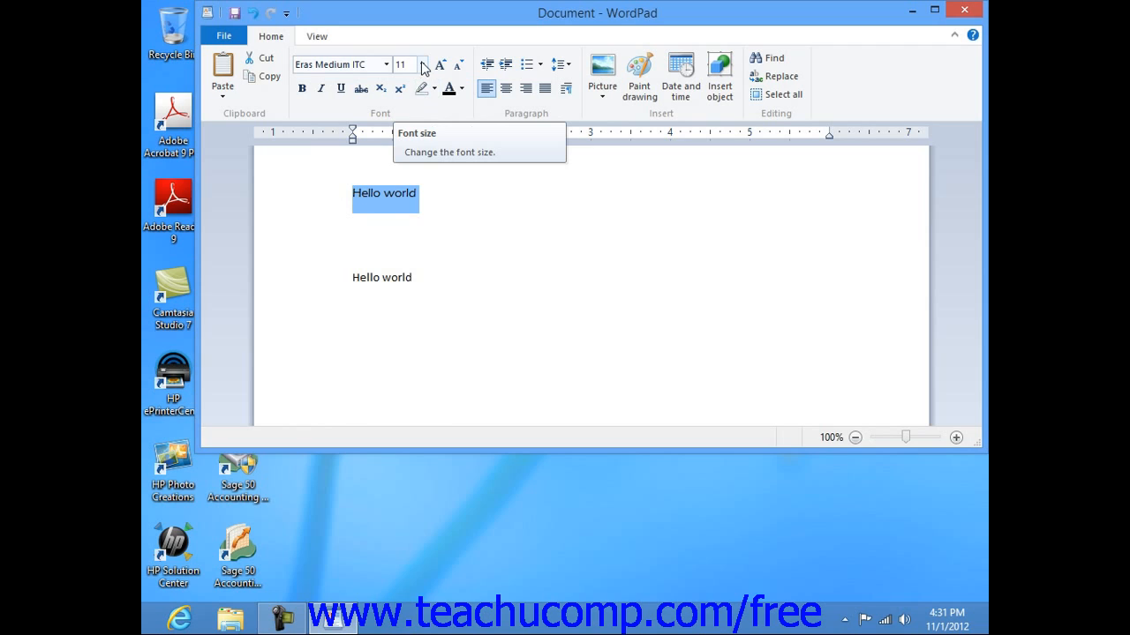
Set the first line's font size to 20
{"action": "left_click", "coordinate": [422, 63]}
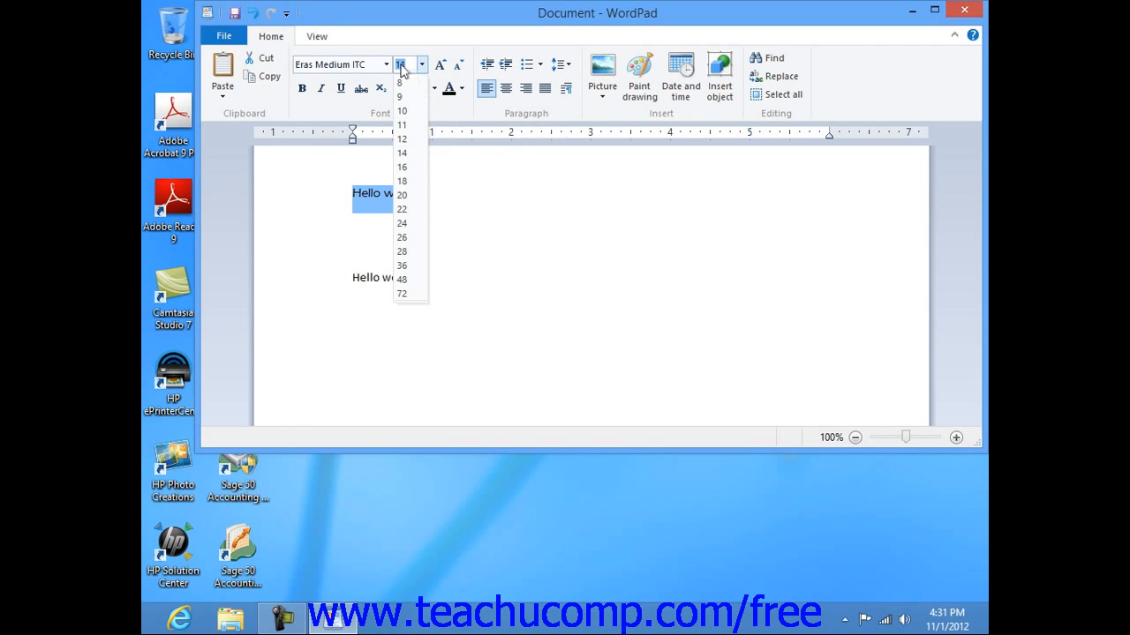
{"action": "mouse_move", "coordinate": [402, 71]}
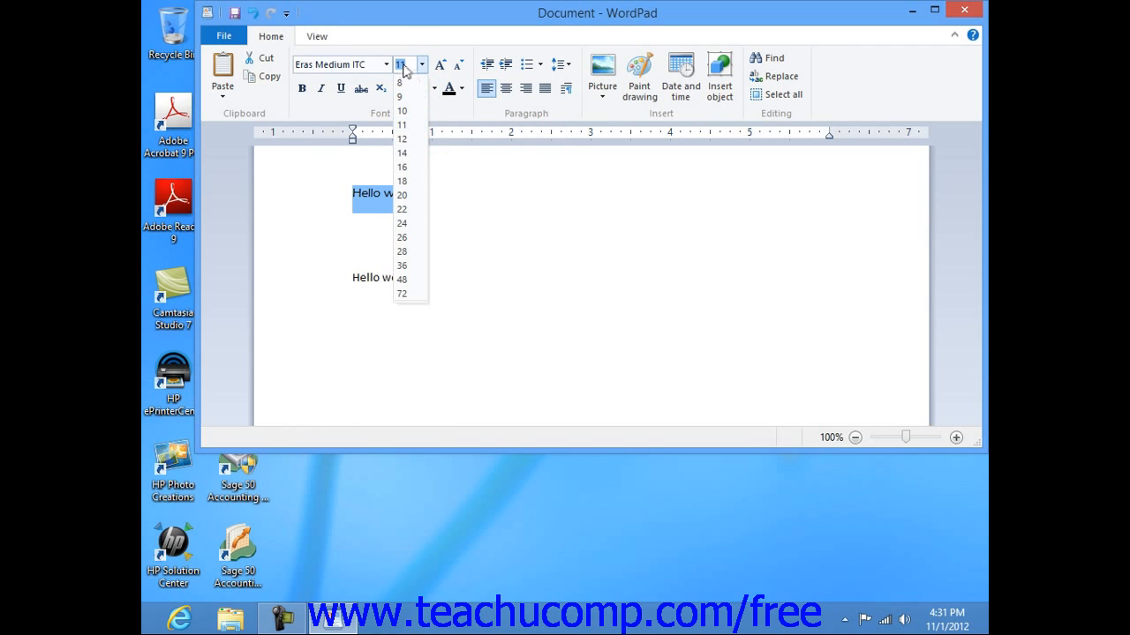
{"action": "mouse_move", "coordinate": [403, 194]}
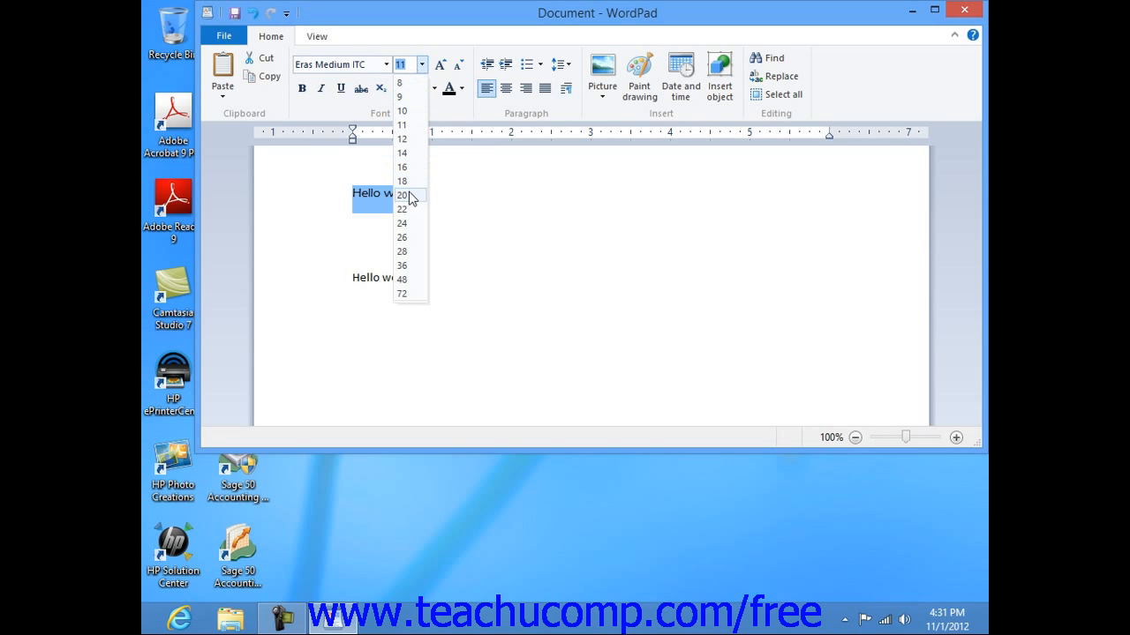
{"action": "left_click", "coordinate": [403, 194]}
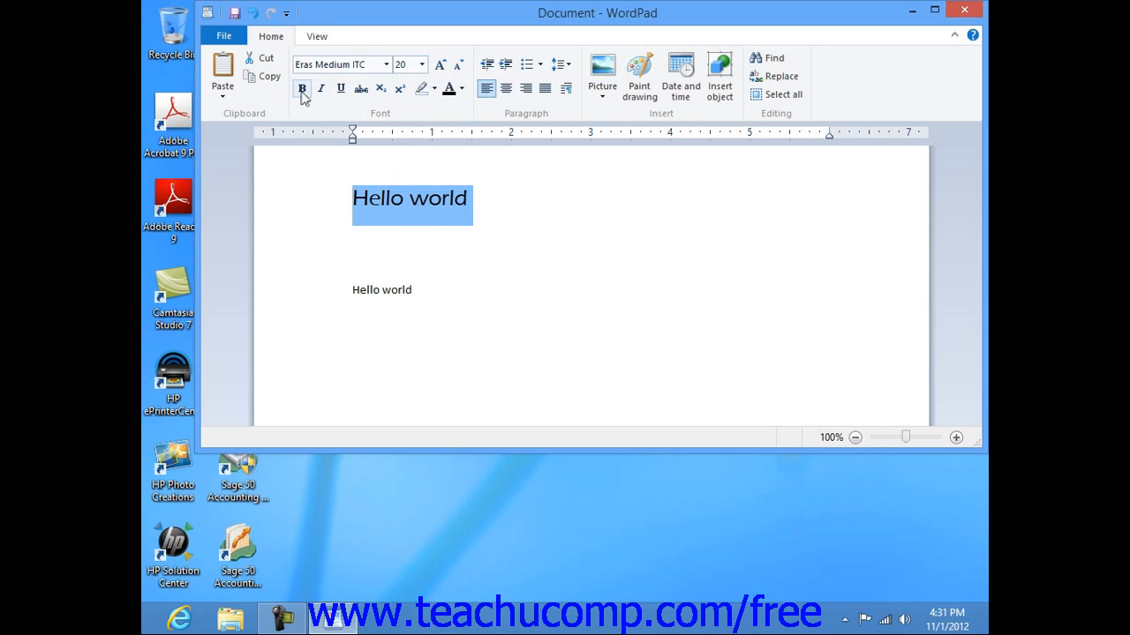
{"action": "mouse_move", "coordinate": [302, 88]}
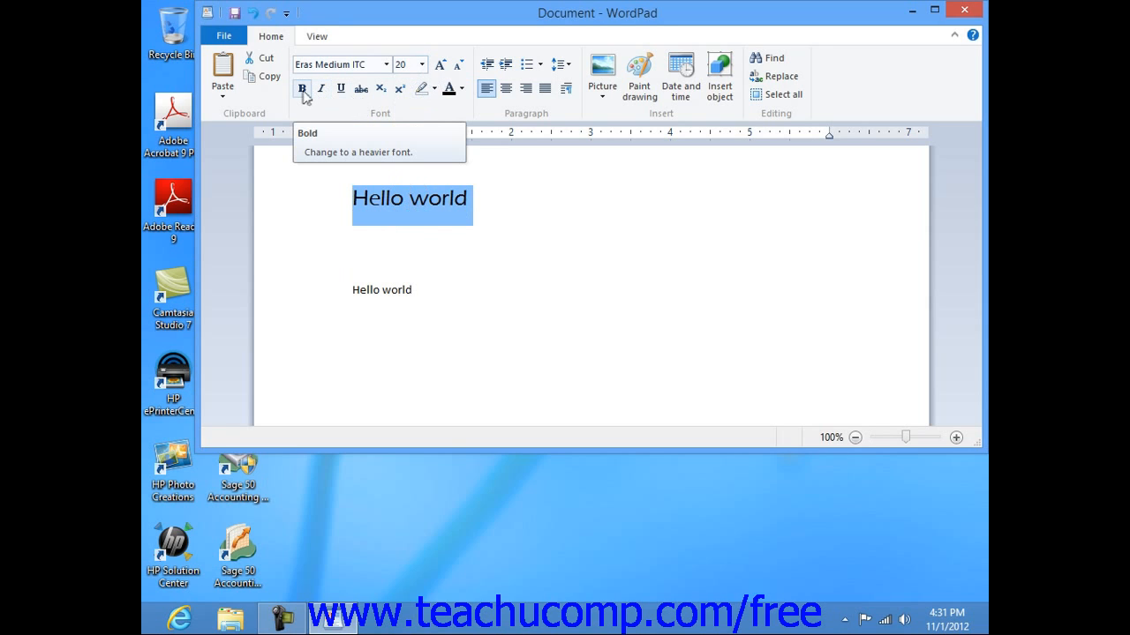
{"action": "left_click", "coordinate": [302, 88]}
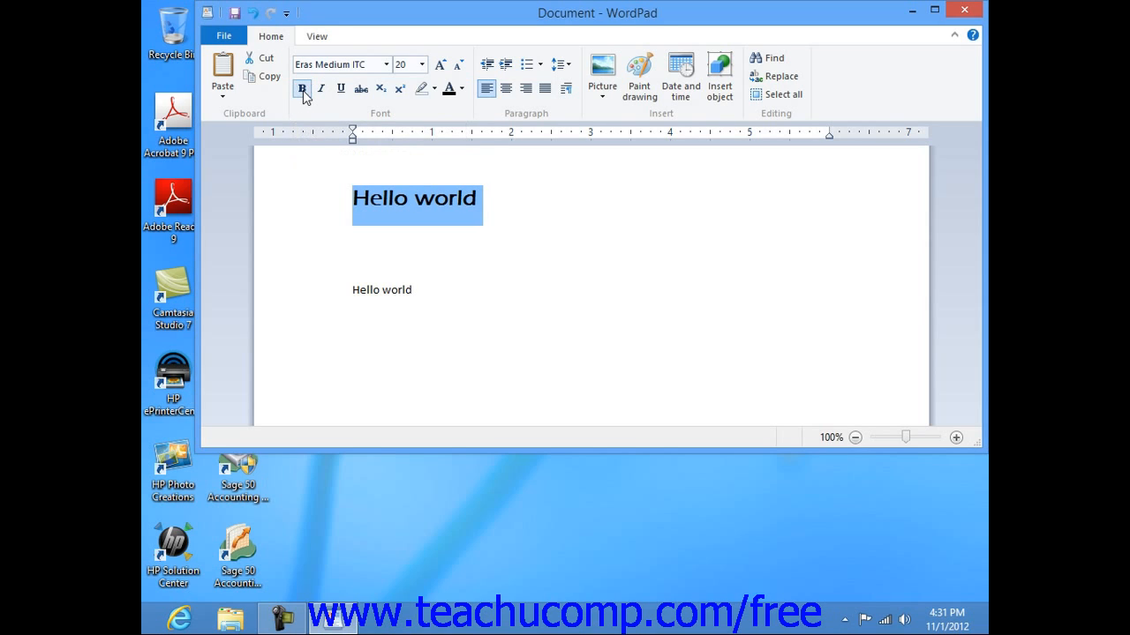
{"action": "left_click", "coordinate": [302, 88]}
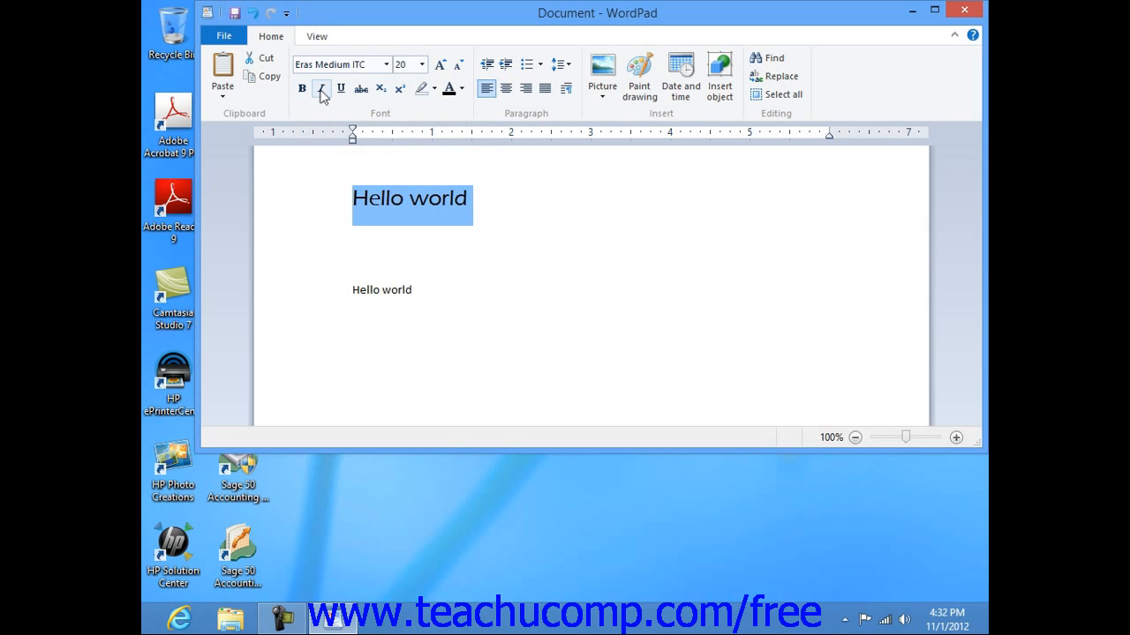
{"action": "mouse_move", "coordinate": [321, 88]}
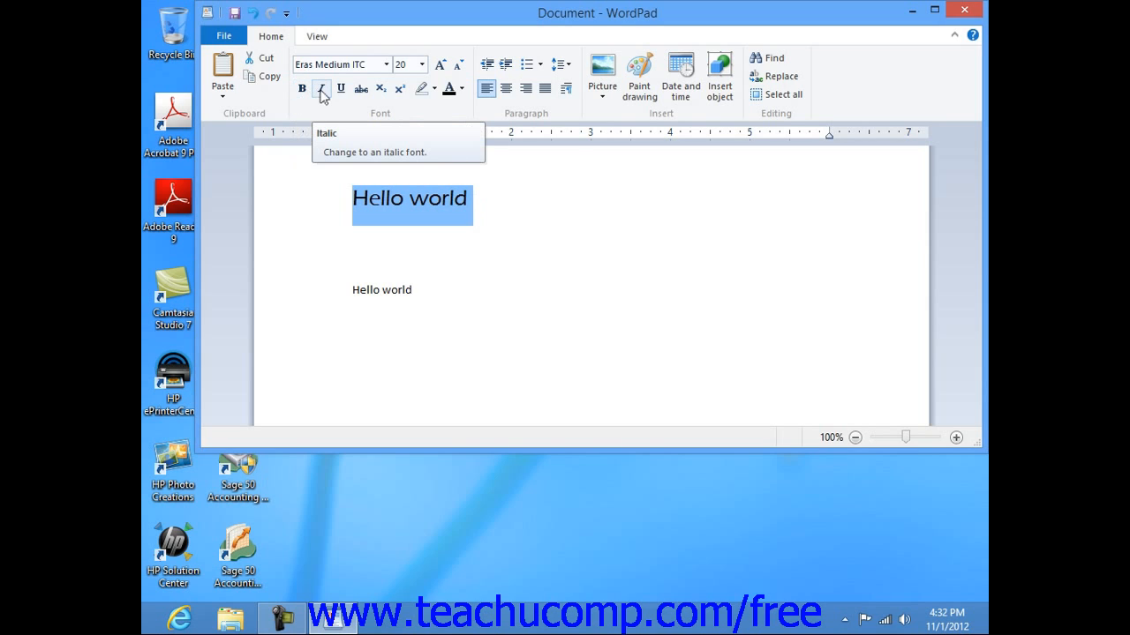
{"action": "left_click", "coordinate": [322, 89]}
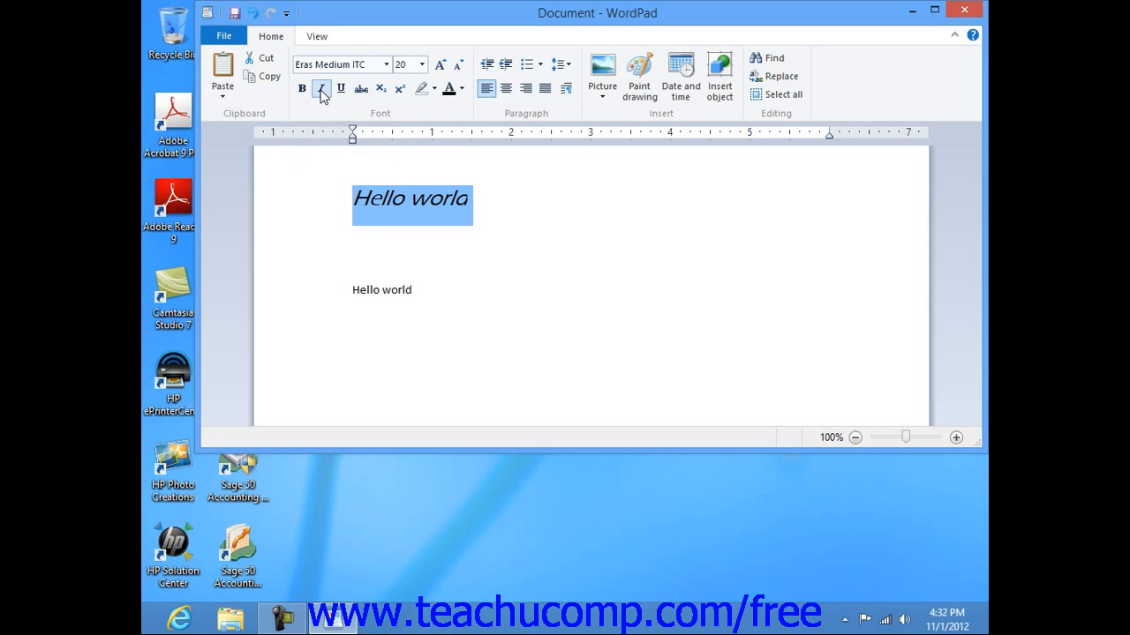
{"action": "left_click", "coordinate": [321, 88]}
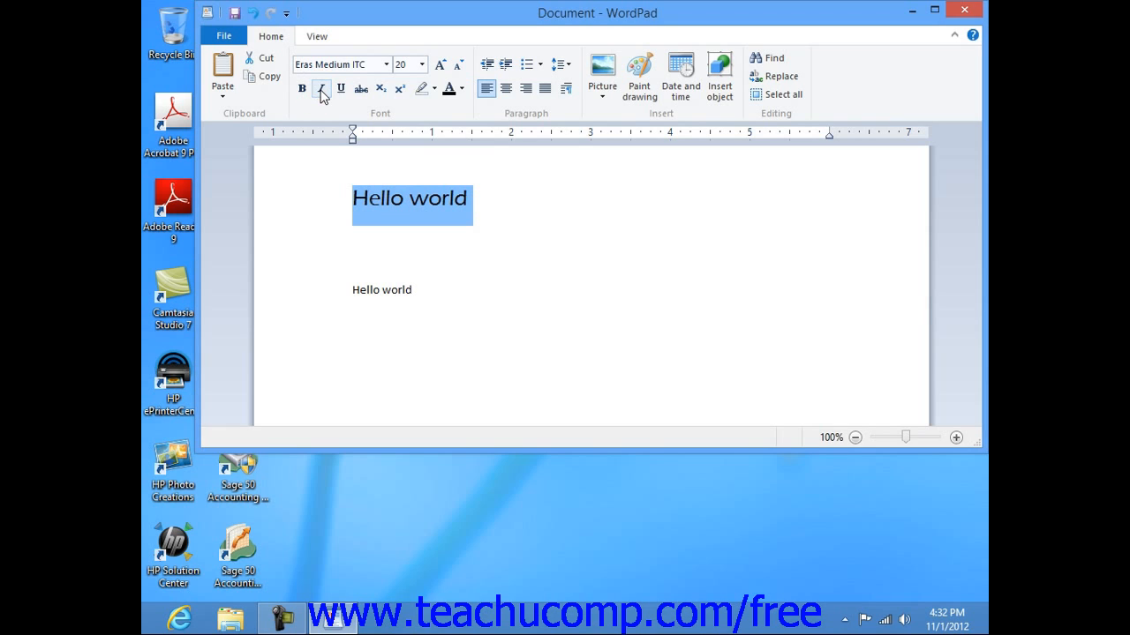
{"action": "mouse_move", "coordinate": [342, 88]}
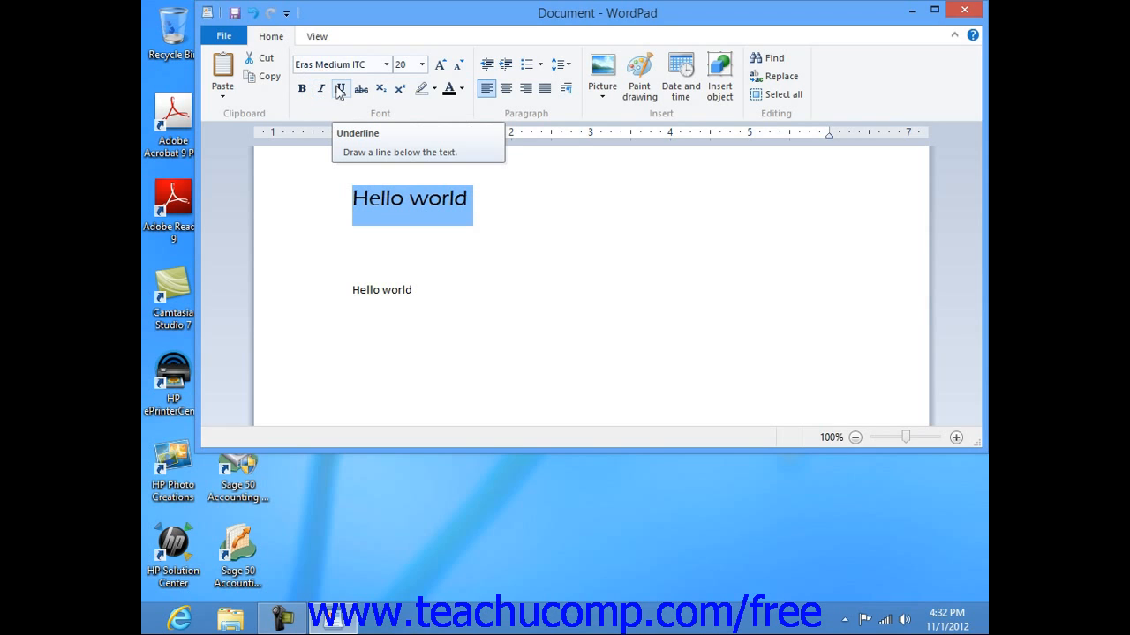
{"action": "left_click", "coordinate": [339, 88]}
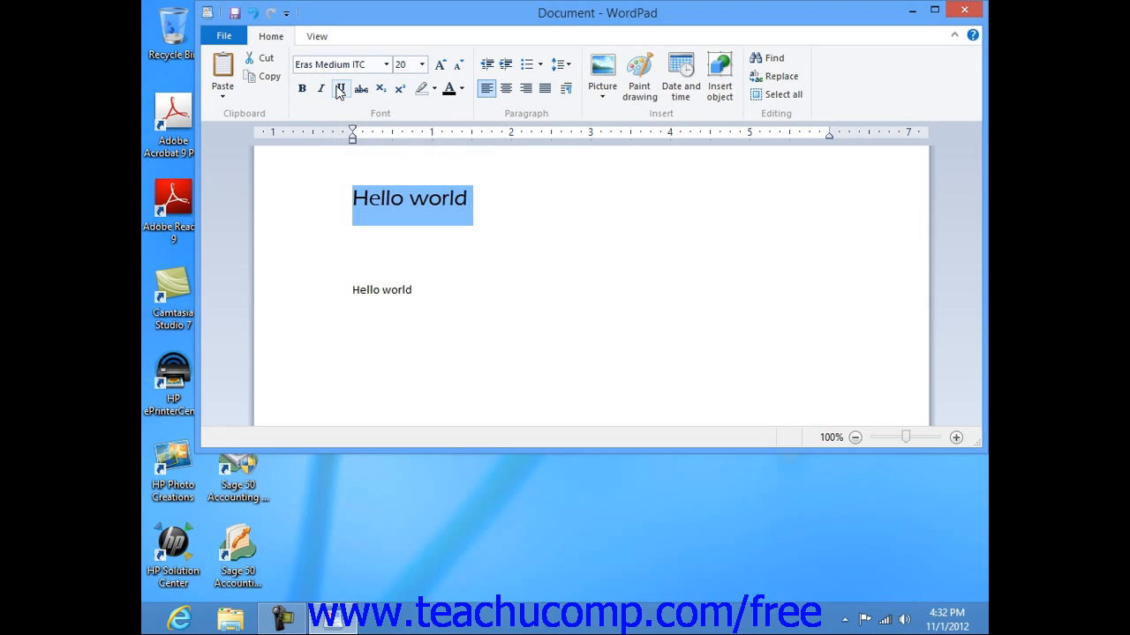
{"action": "mouse_move", "coordinate": [450, 88]}
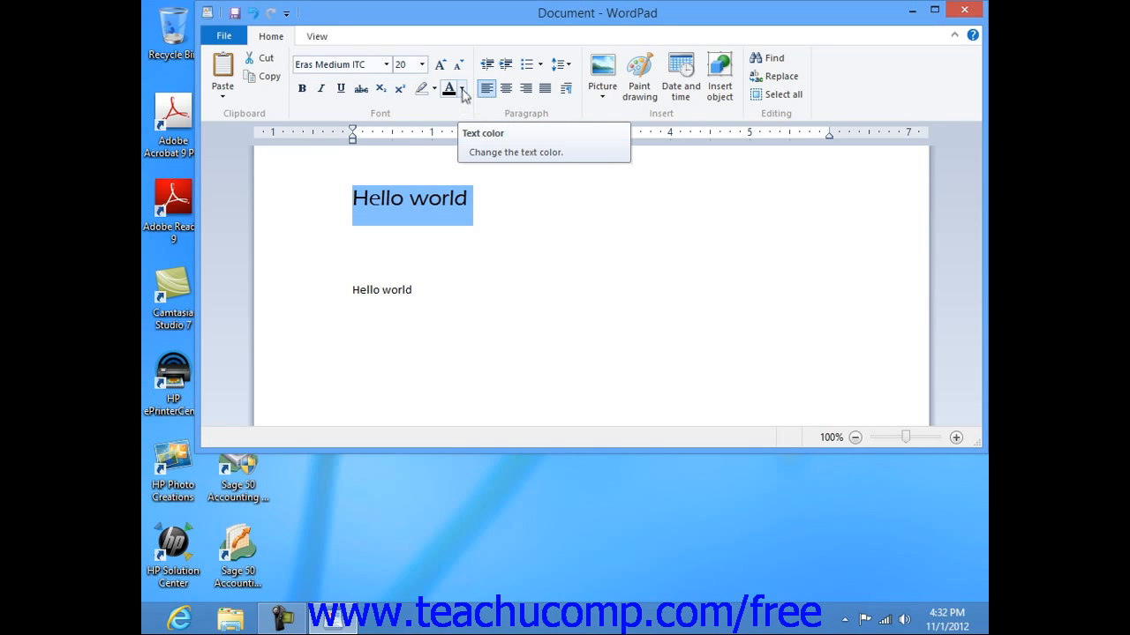
Colour the first 'Hello world' line blue from the text colour palette
{"action": "left_click", "coordinate": [459, 88]}
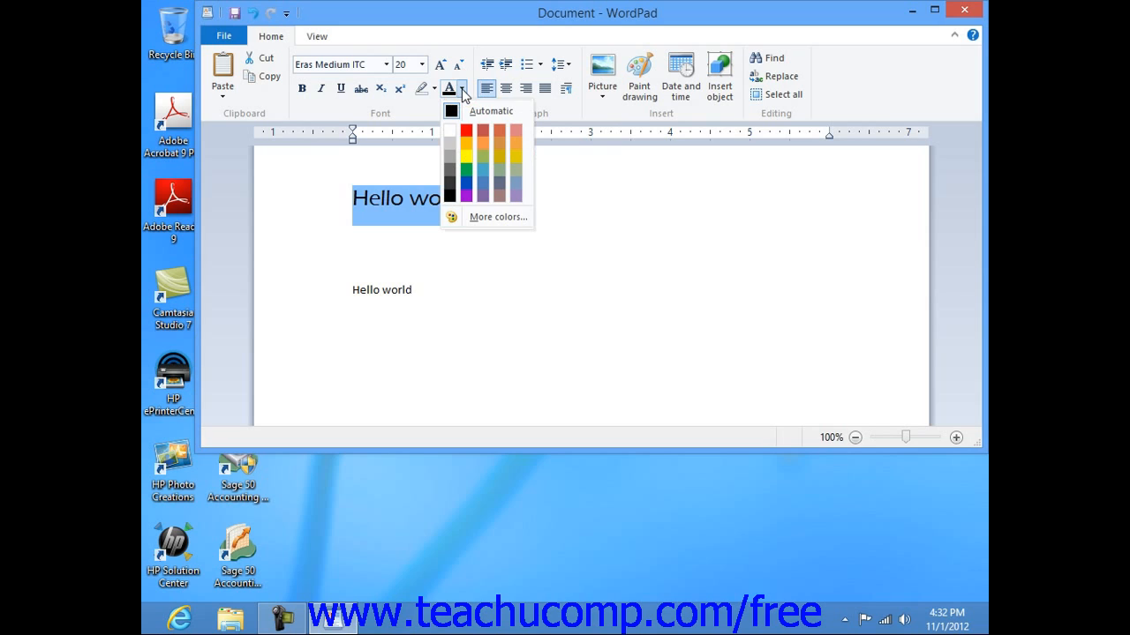
{"action": "left_click", "coordinate": [480, 169]}
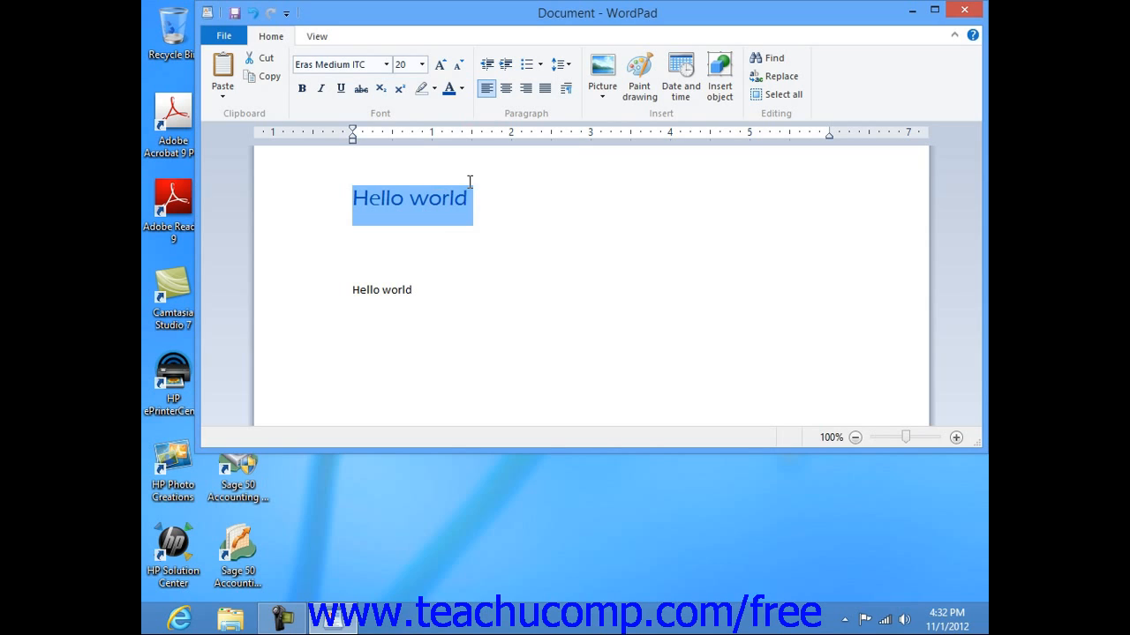
{"action": "mouse_move", "coordinate": [554, 171]}
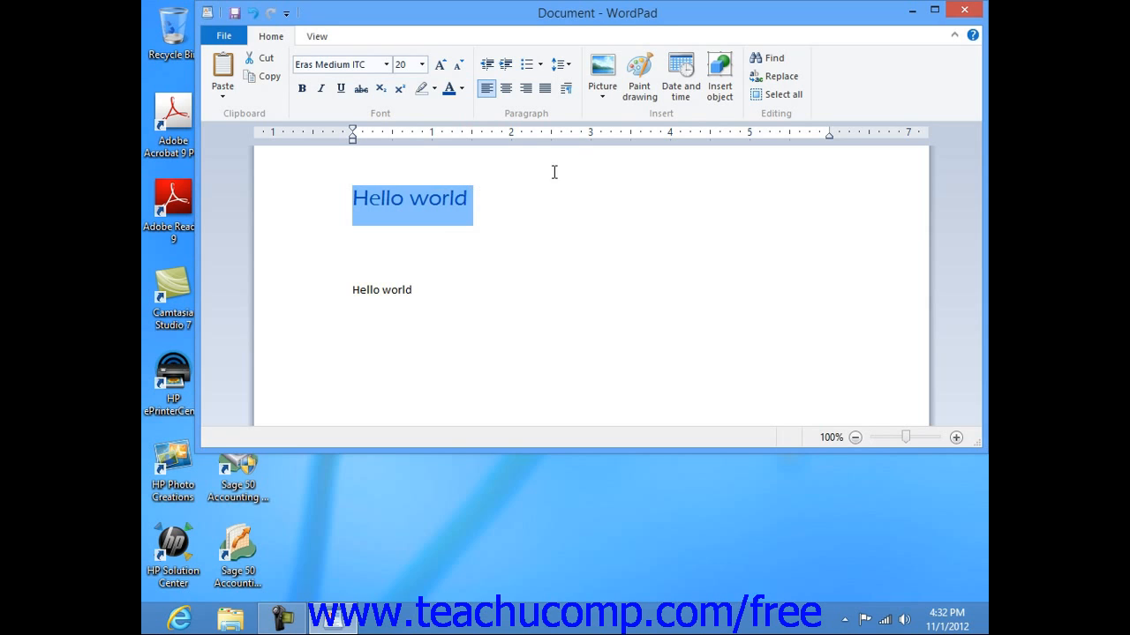
{"action": "mouse_move", "coordinate": [524, 120]}
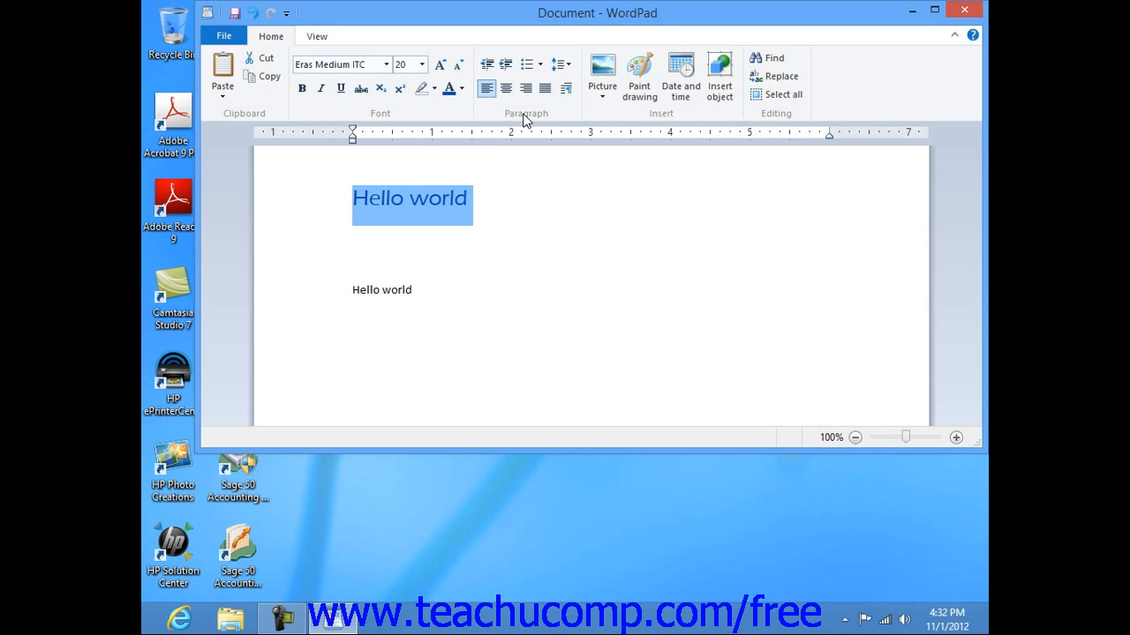
{"action": "mouse_move", "coordinate": [506, 88]}
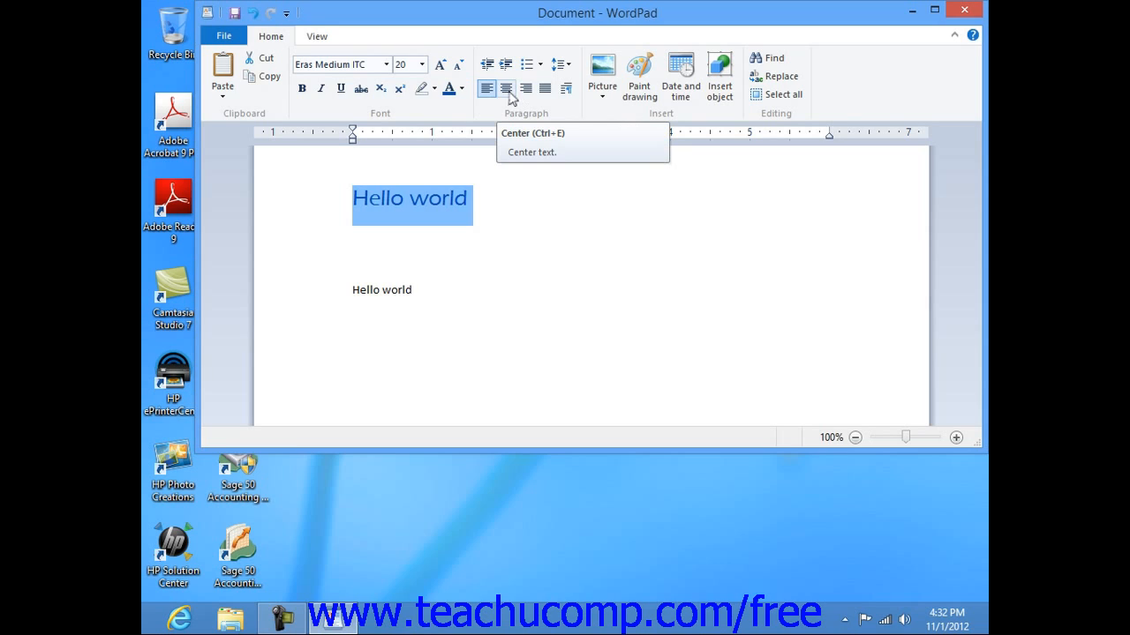
{"action": "mouse_move", "coordinate": [526, 88]}
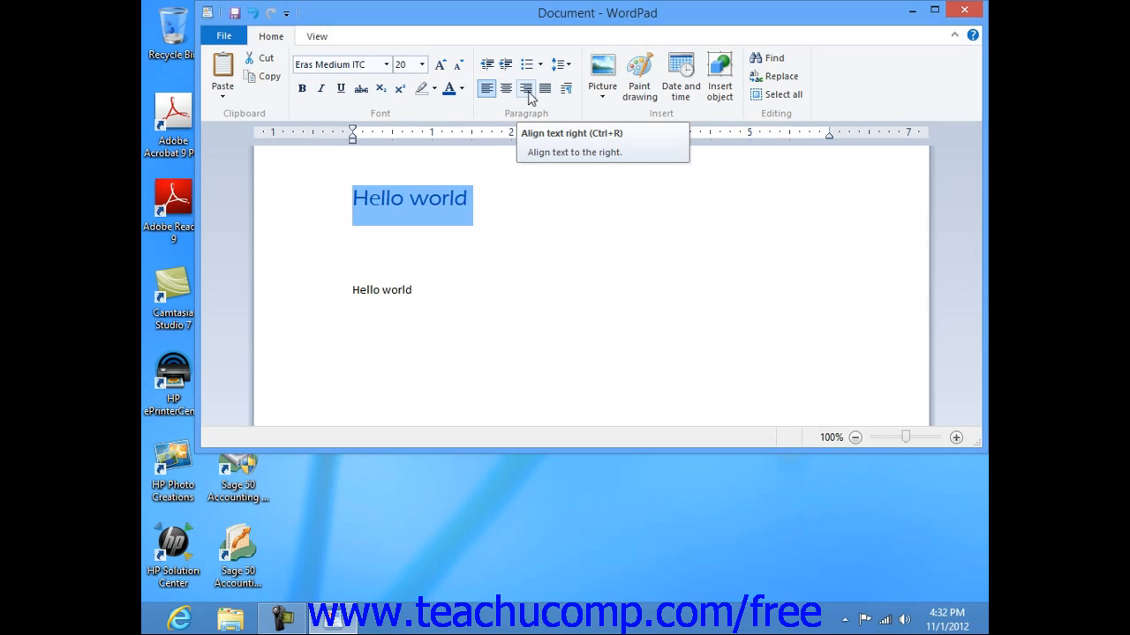
{"action": "mouse_move", "coordinate": [487, 89]}
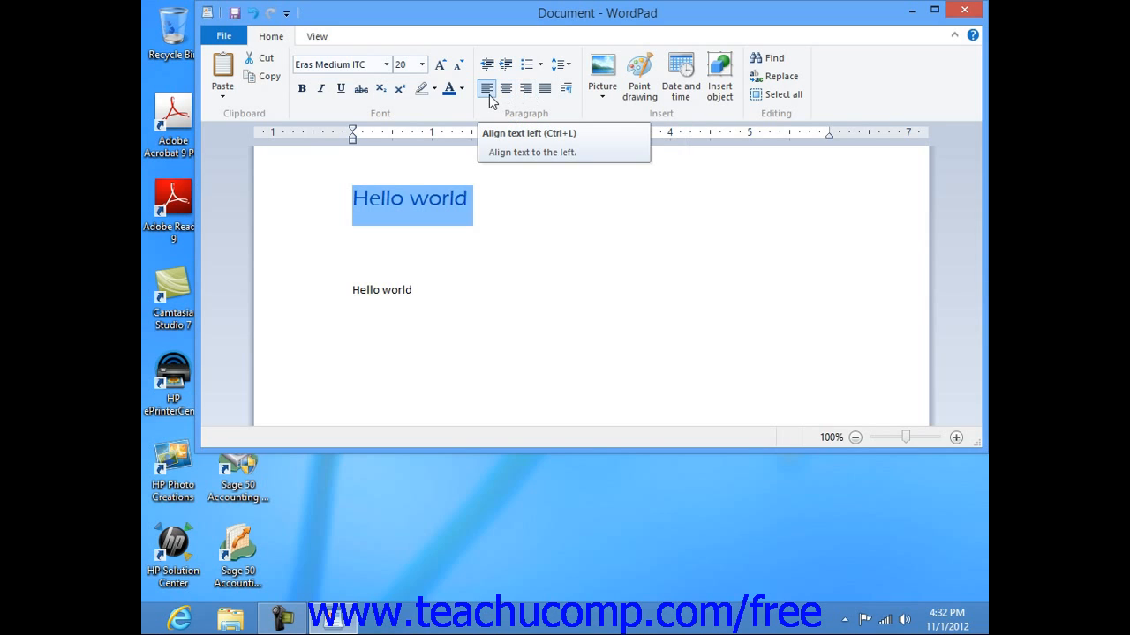
{"action": "mouse_move", "coordinate": [526, 88]}
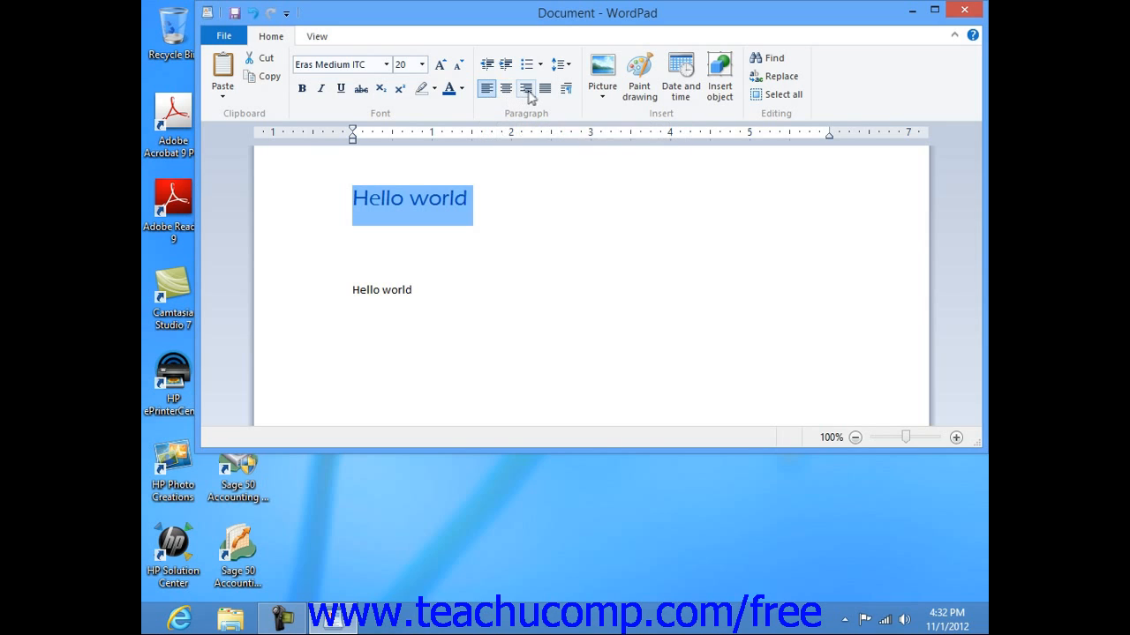
{"action": "mouse_move", "coordinate": [544, 88]}
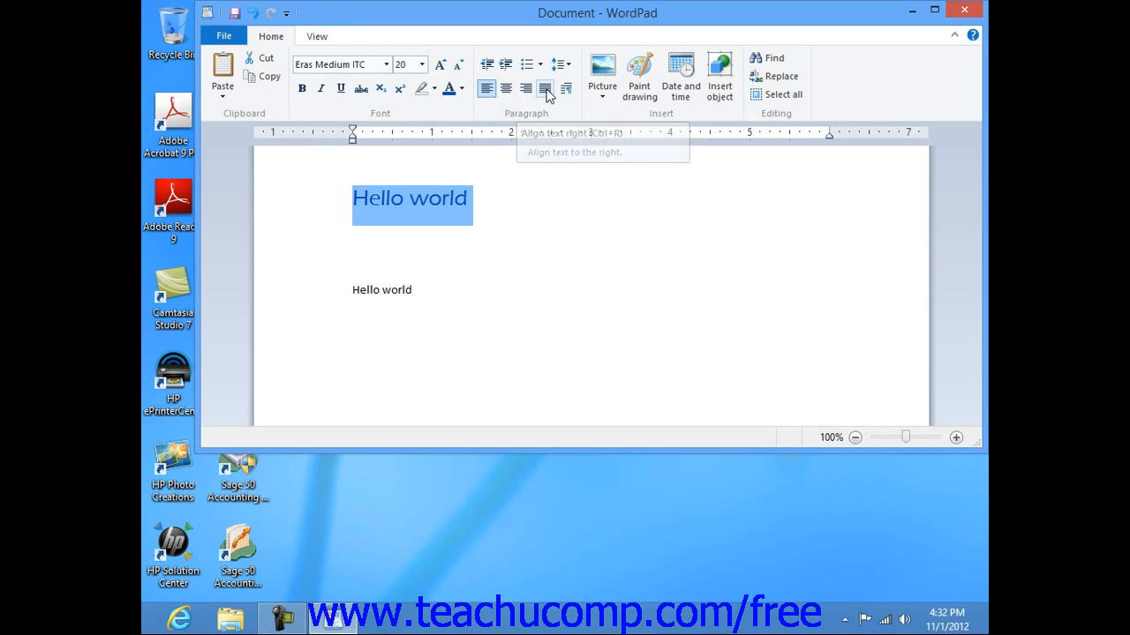
{"action": "mouse_move", "coordinate": [545, 88]}
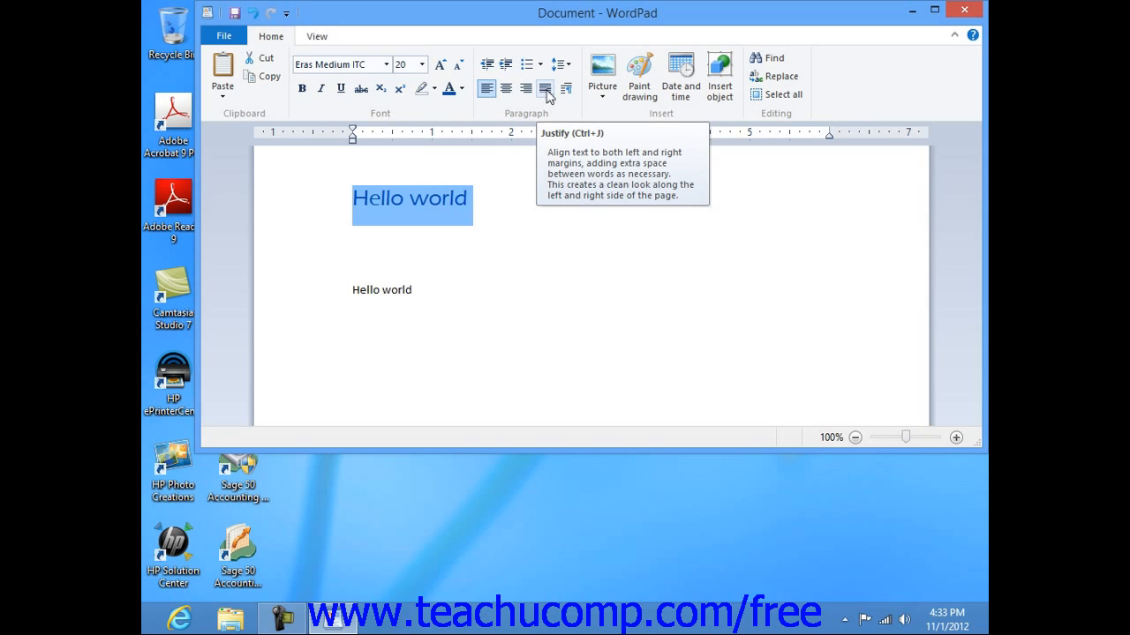
{"action": "mouse_move", "coordinate": [530, 64]}
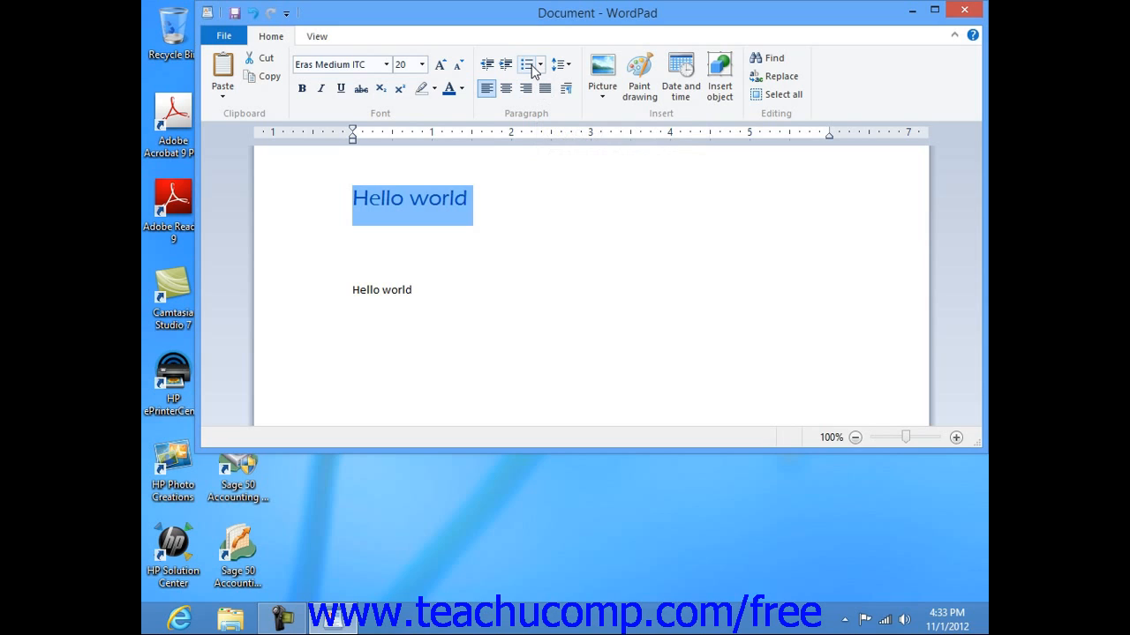
{"action": "mouse_move", "coordinate": [528, 65]}
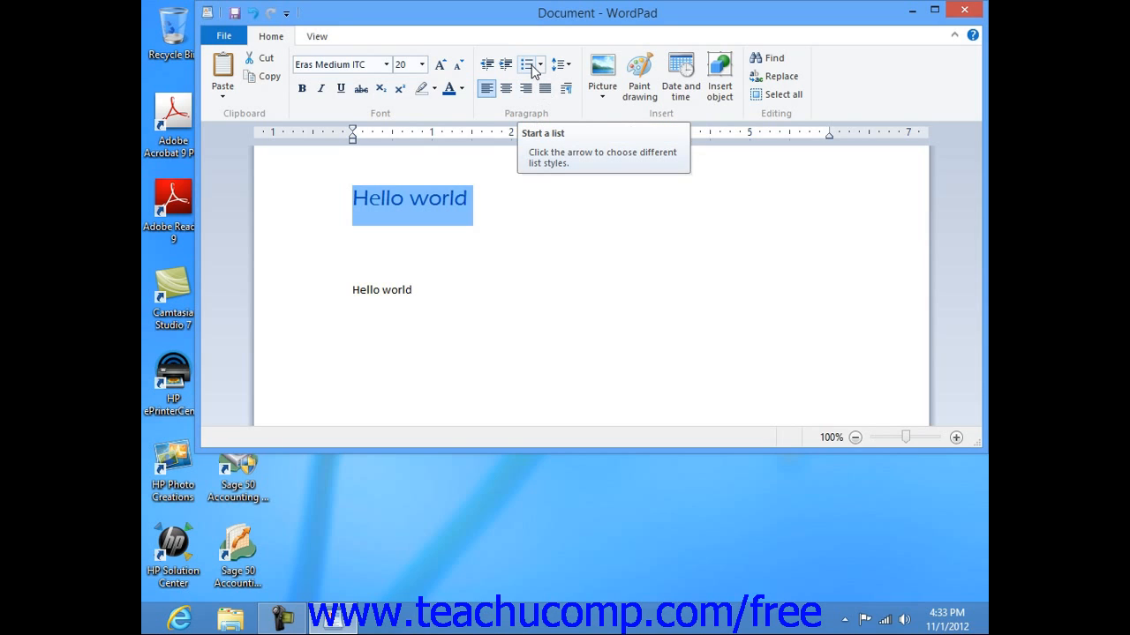
{"action": "left_click", "coordinate": [530, 63]}
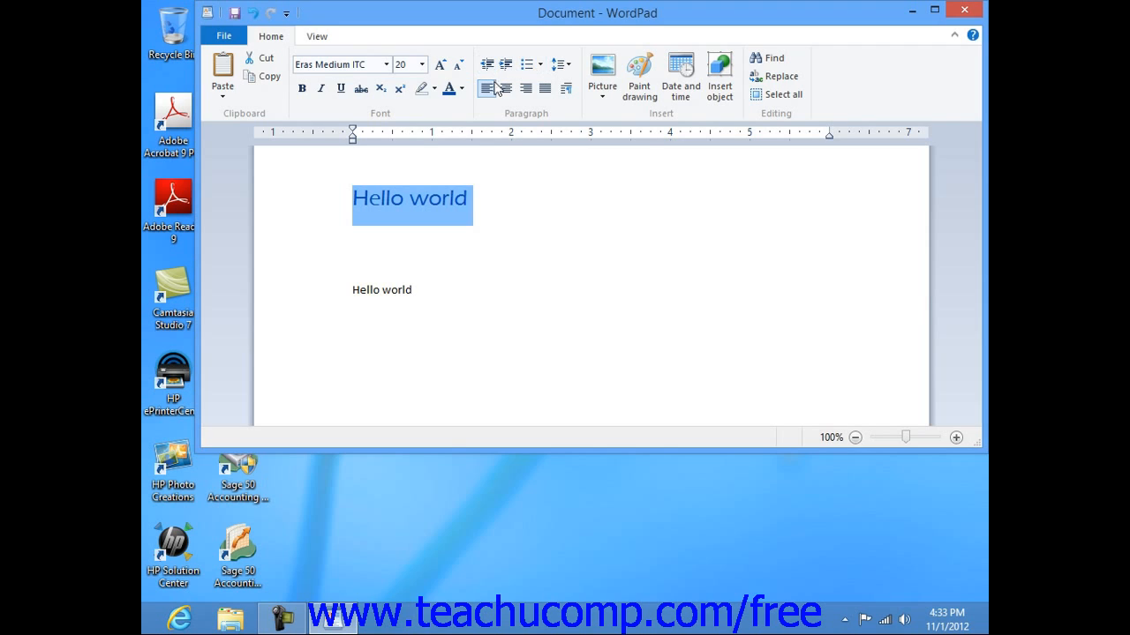
{"action": "mouse_move", "coordinate": [487, 88]}
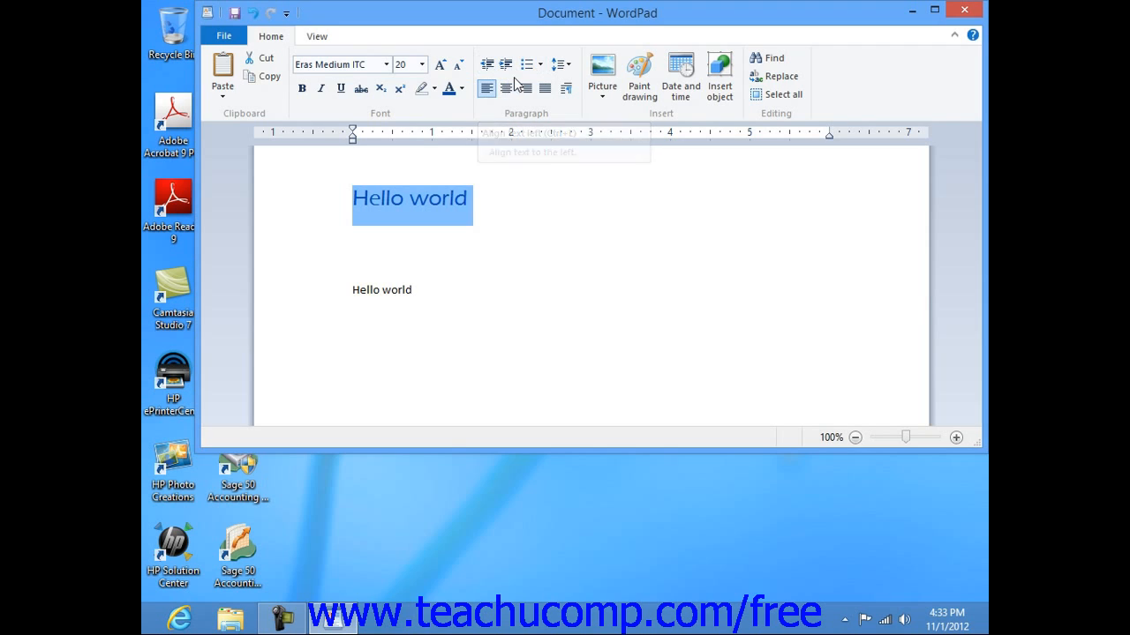
{"action": "mouse_move", "coordinate": [519, 83]}
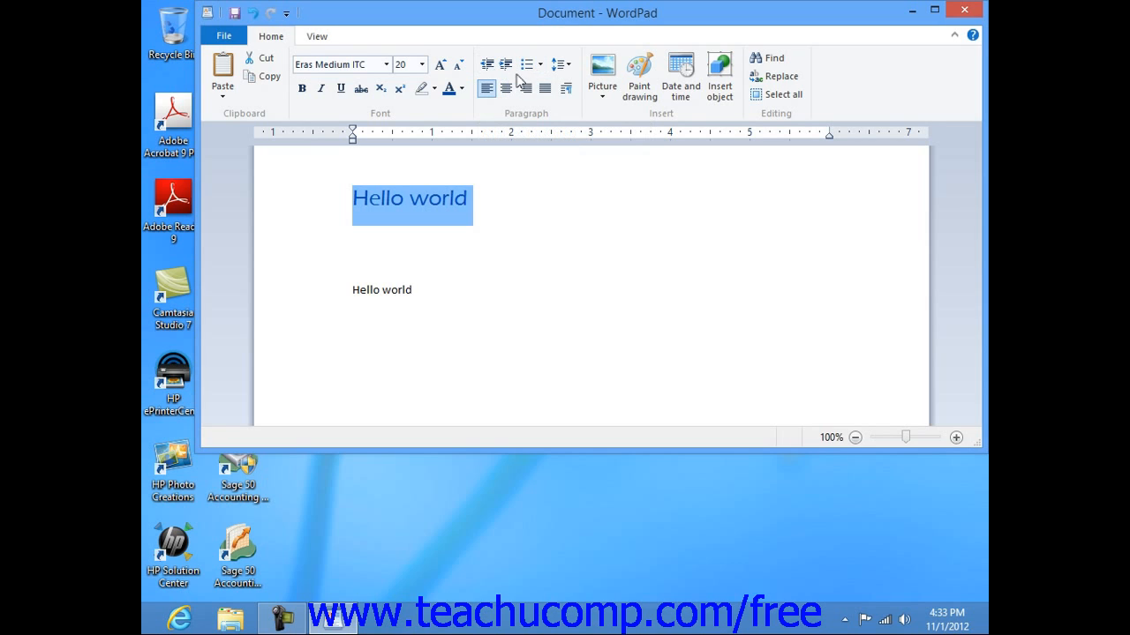
{"action": "mouse_move", "coordinate": [505, 63]}
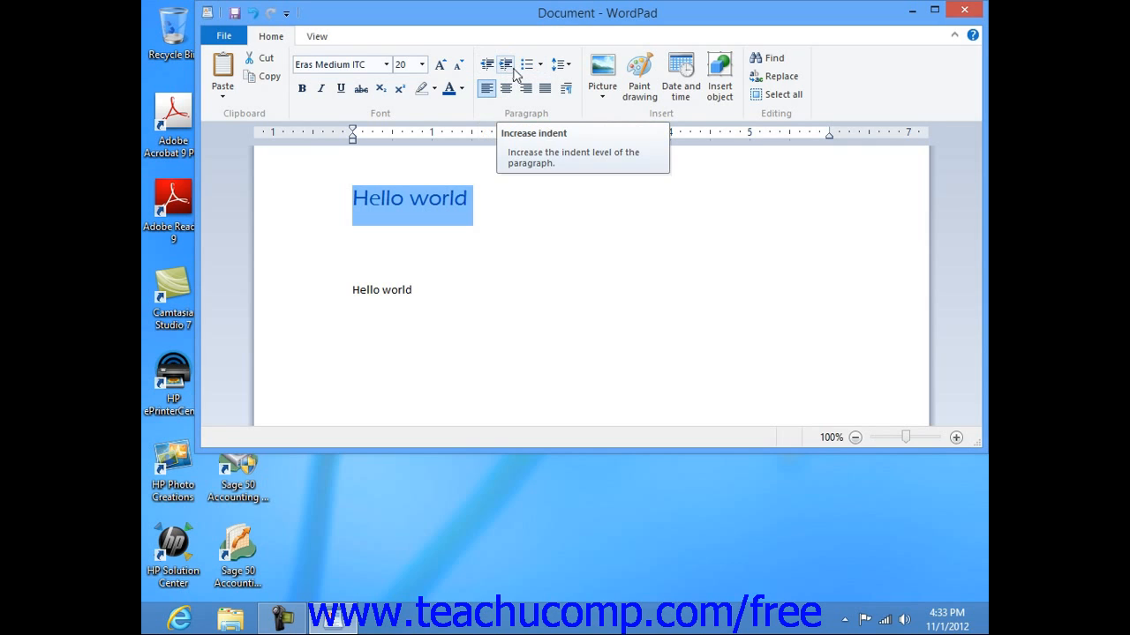
{"action": "left_click", "coordinate": [540, 63]}
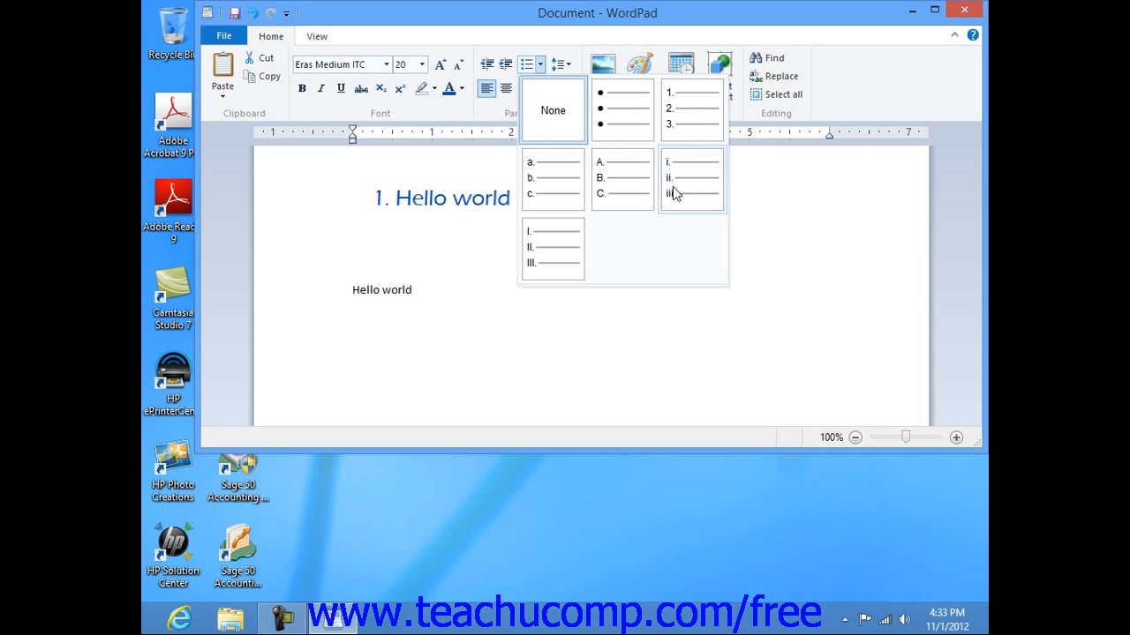
{"action": "left_click", "coordinate": [553, 110]}
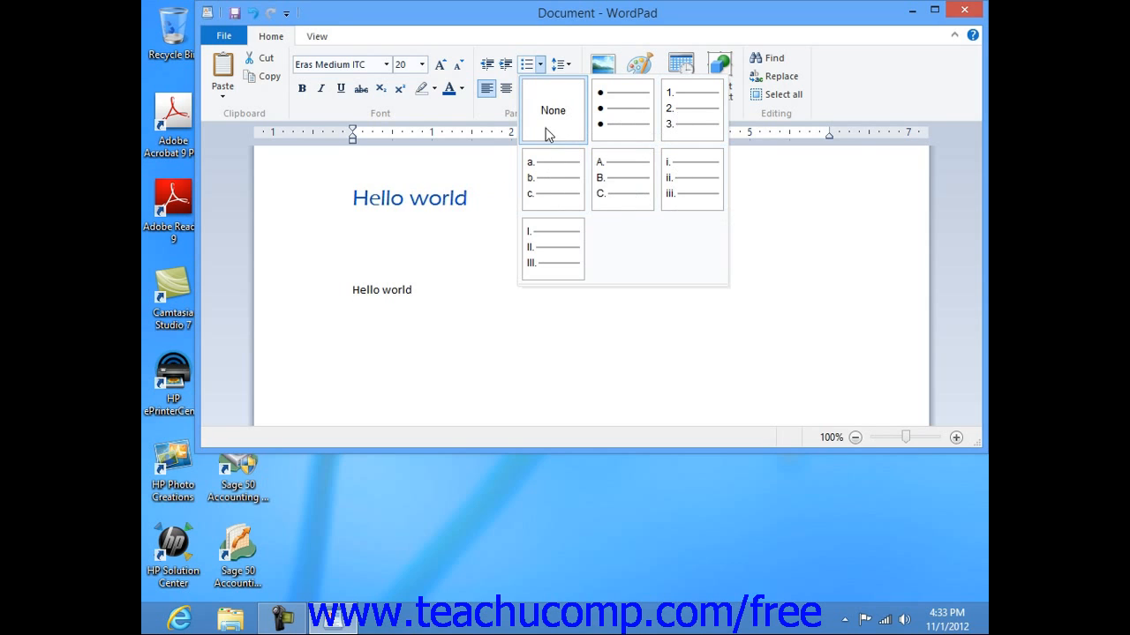
{"action": "left_click", "coordinate": [553, 109]}
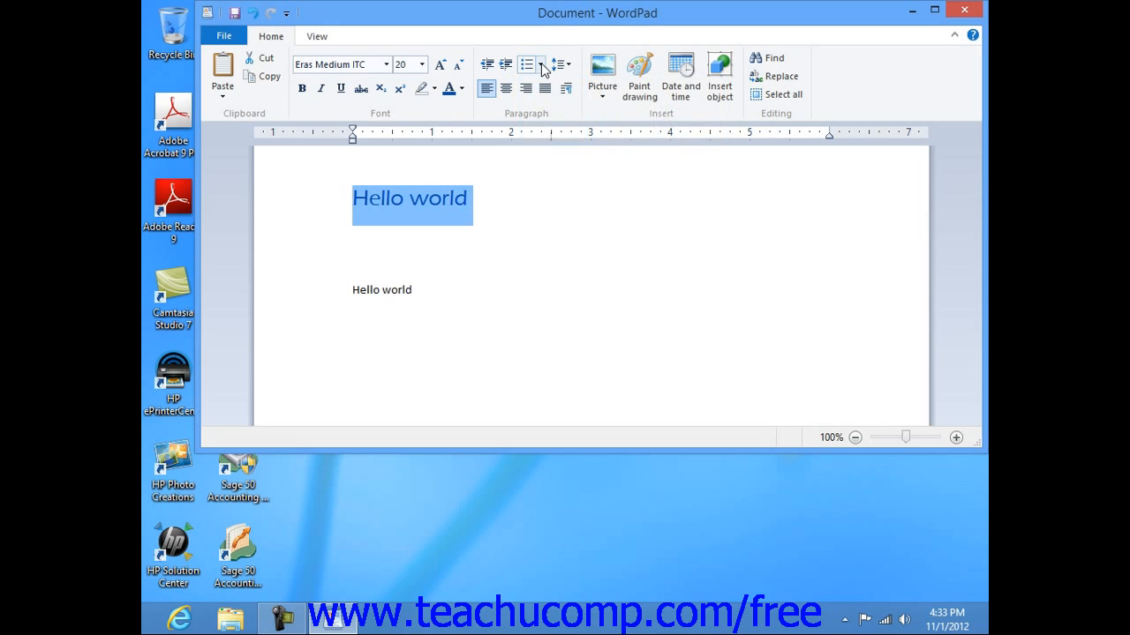
{"action": "left_click", "coordinate": [517, 192]}
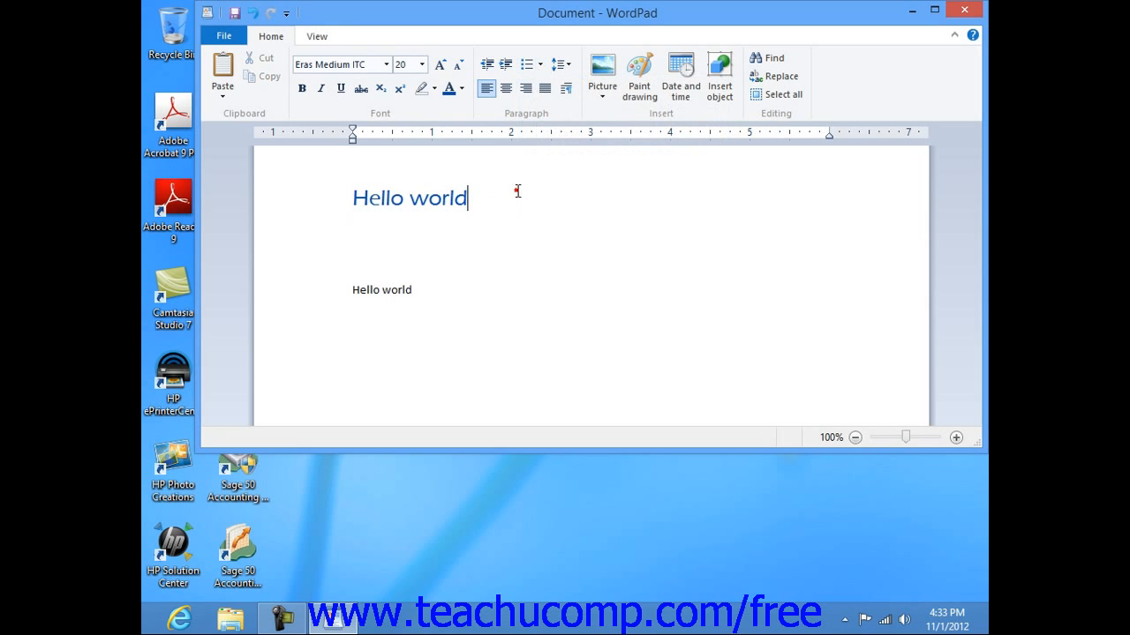